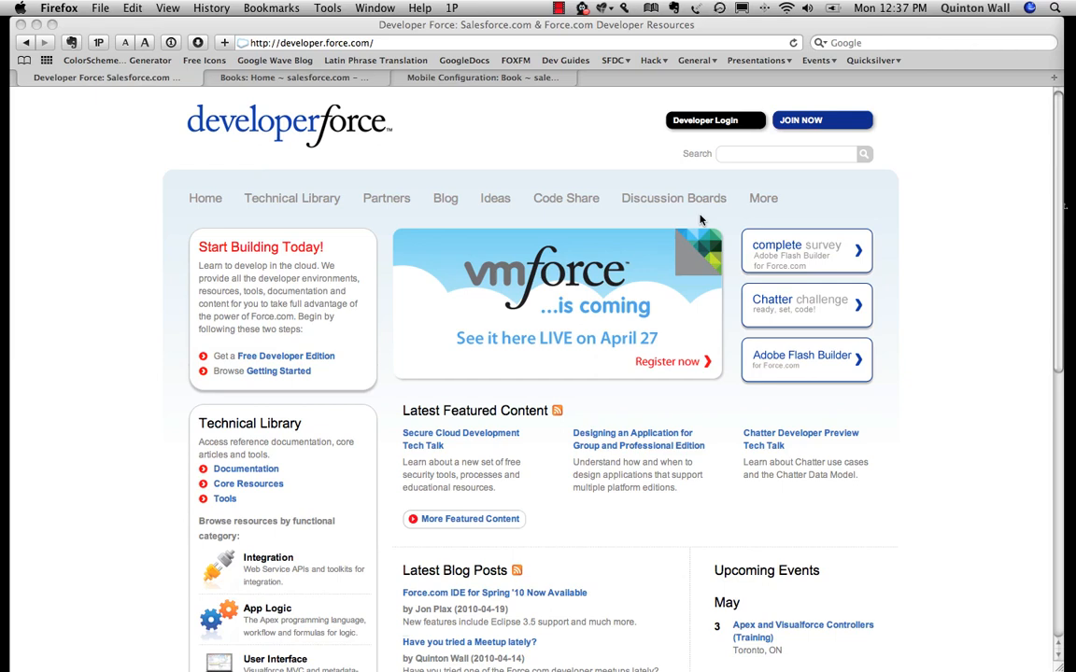
mouse_move(719, 150)
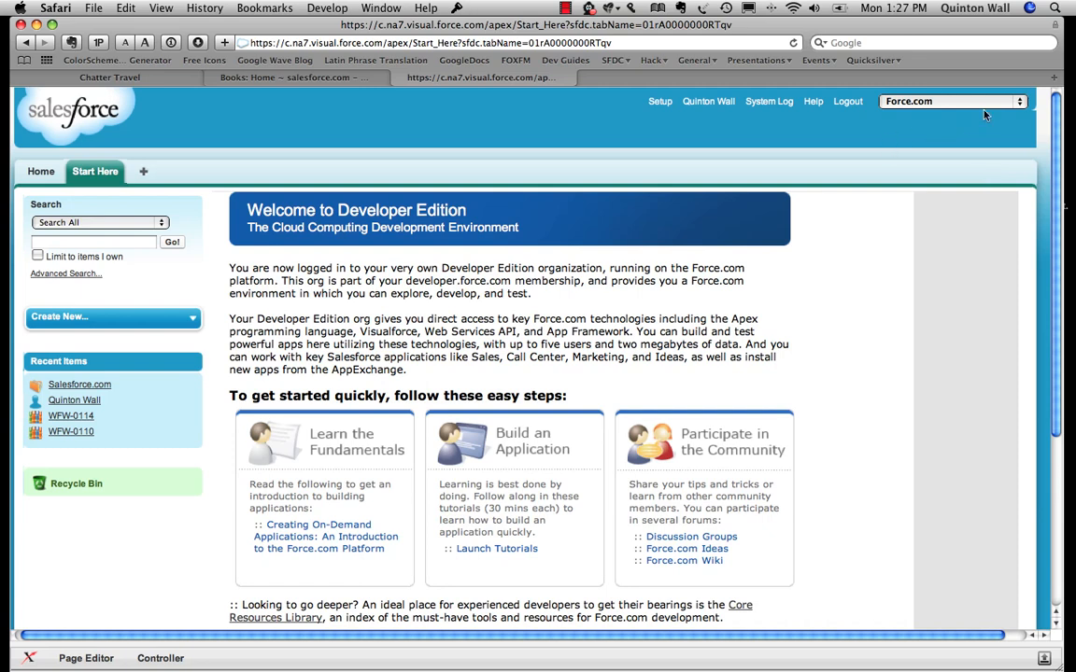
Step: Go into Setup and bring up the Custom Objects list under App Setup > Create
click(948, 101)
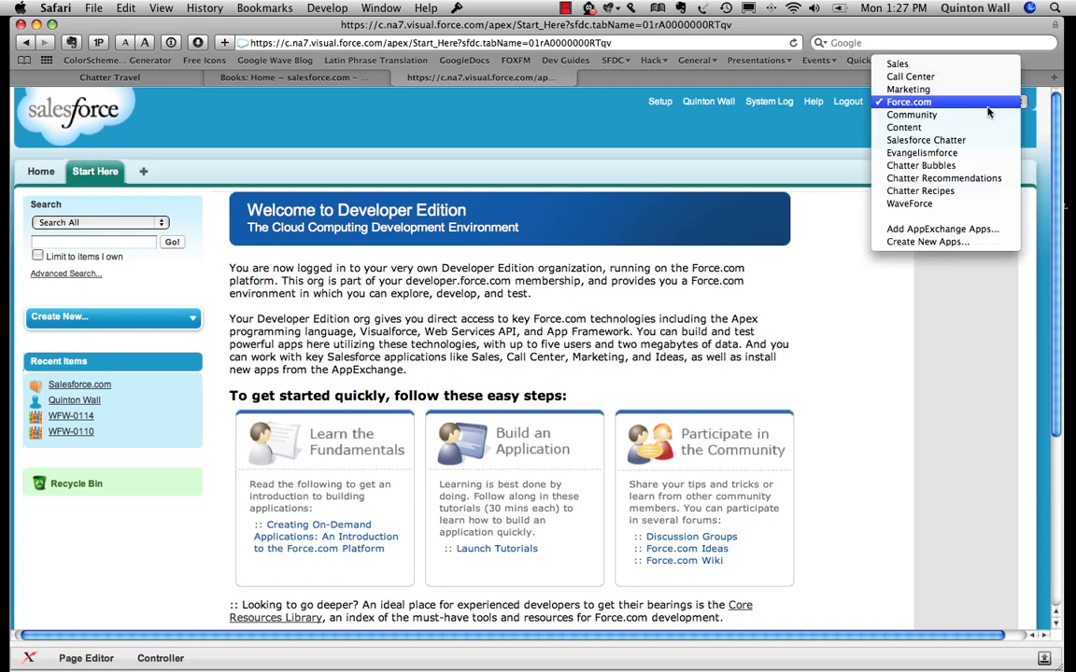
mouse_move(908, 89)
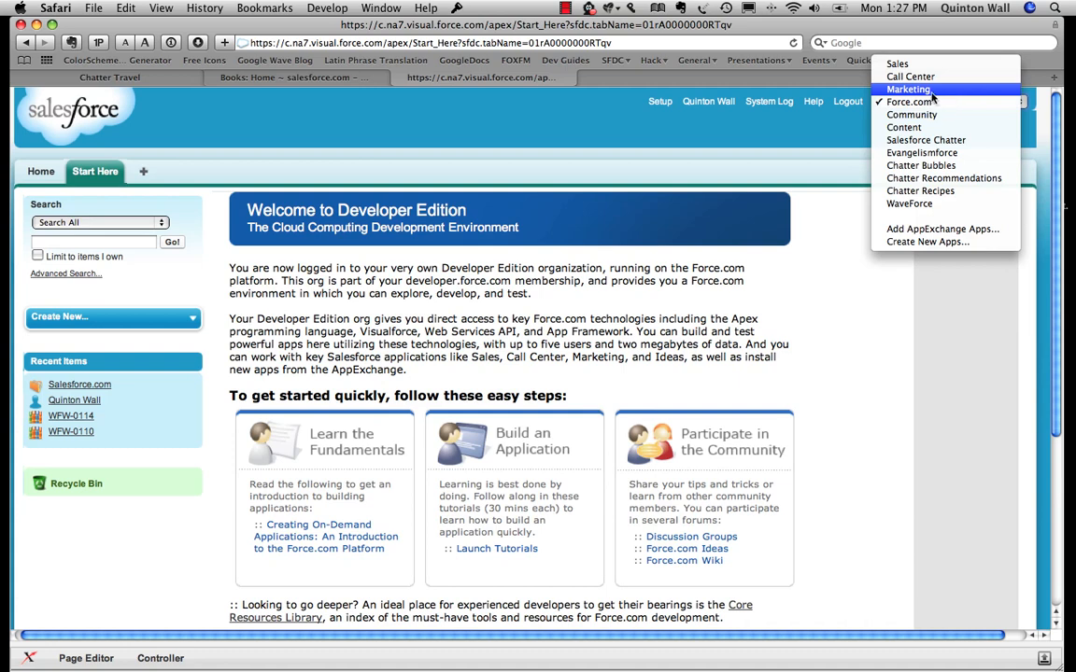
mouse_move(904, 127)
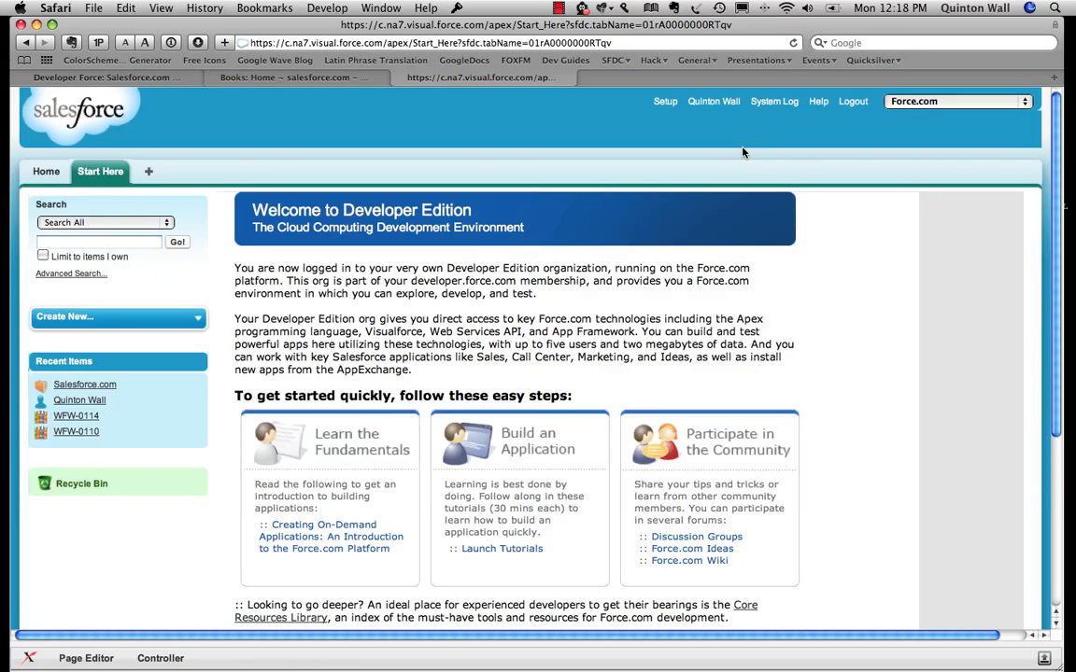
click(665, 101)
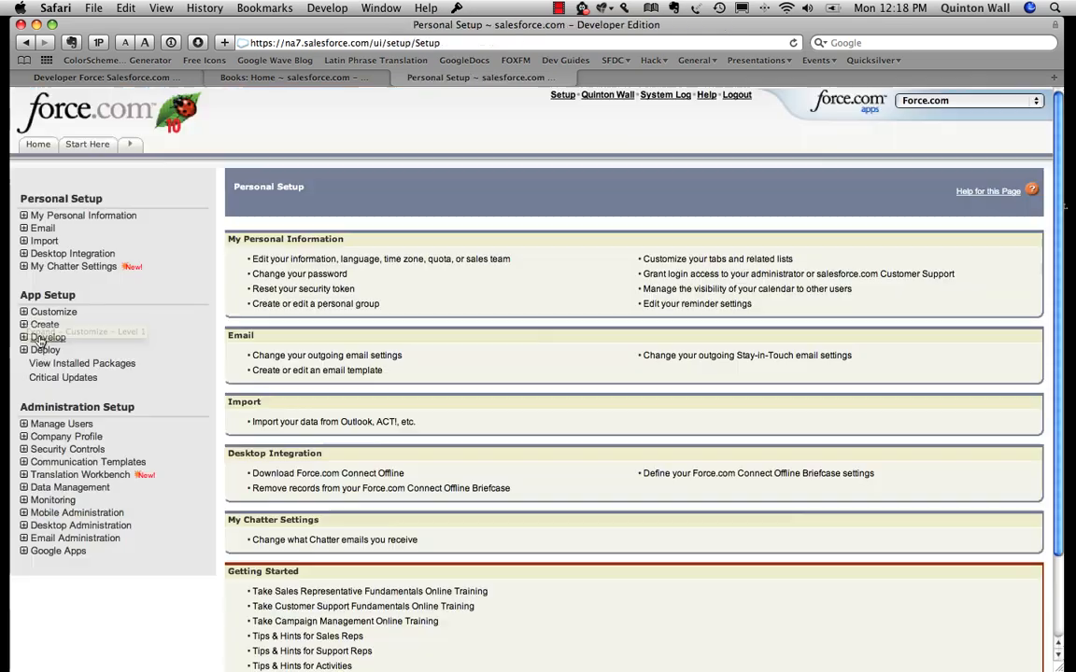
click(45, 325)
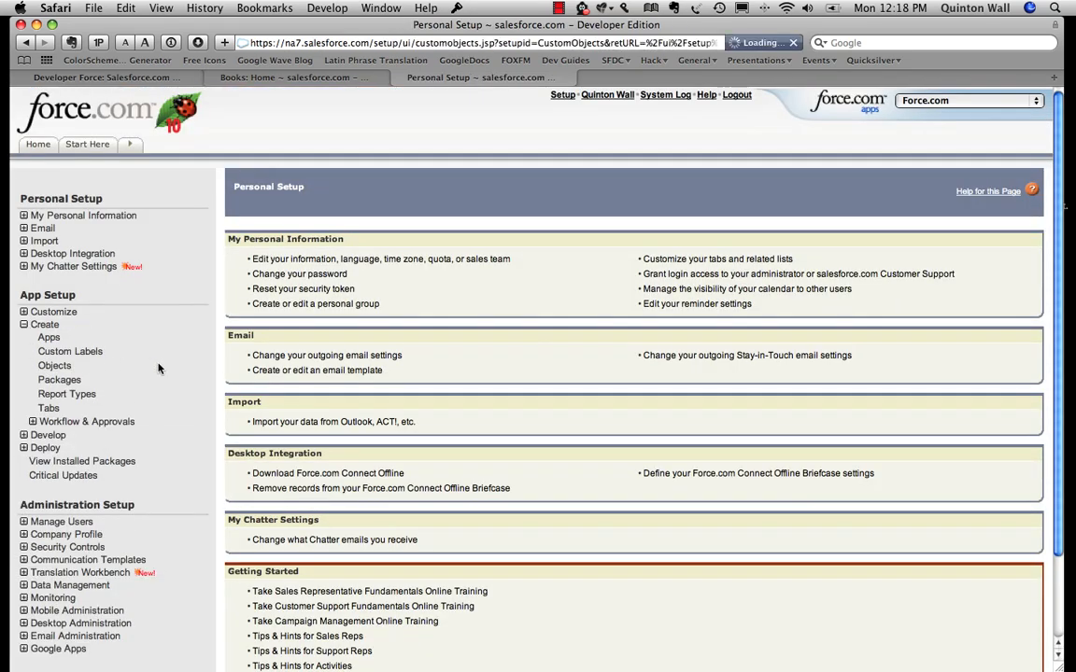
click(55, 365)
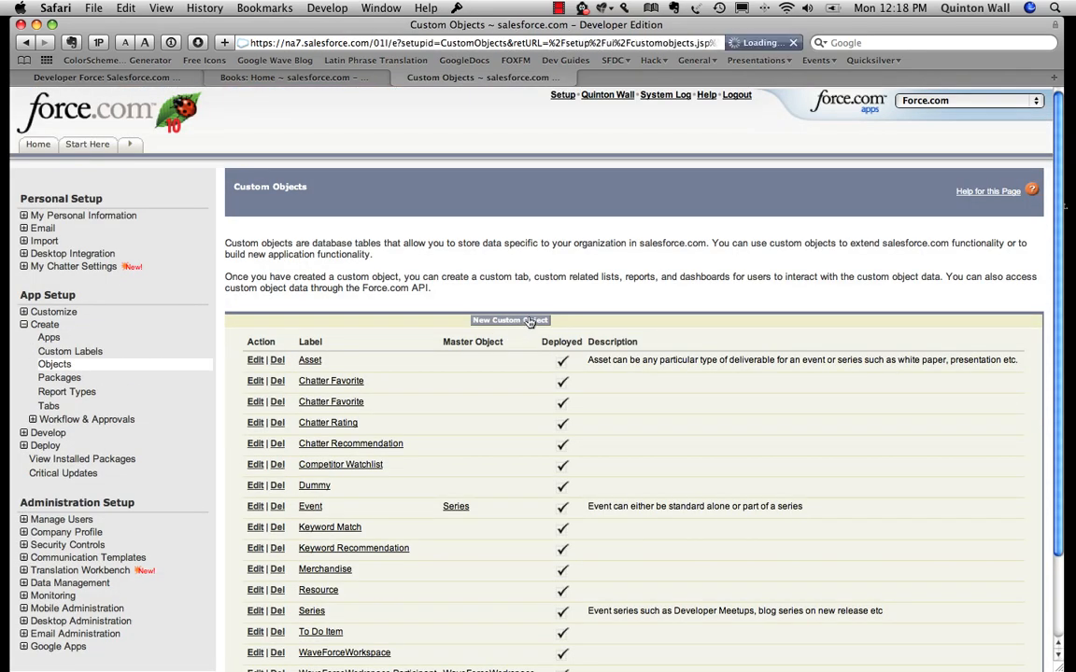
Step: Start a new Book object with an ISBN record name of Auto Number data type
click(510, 321)
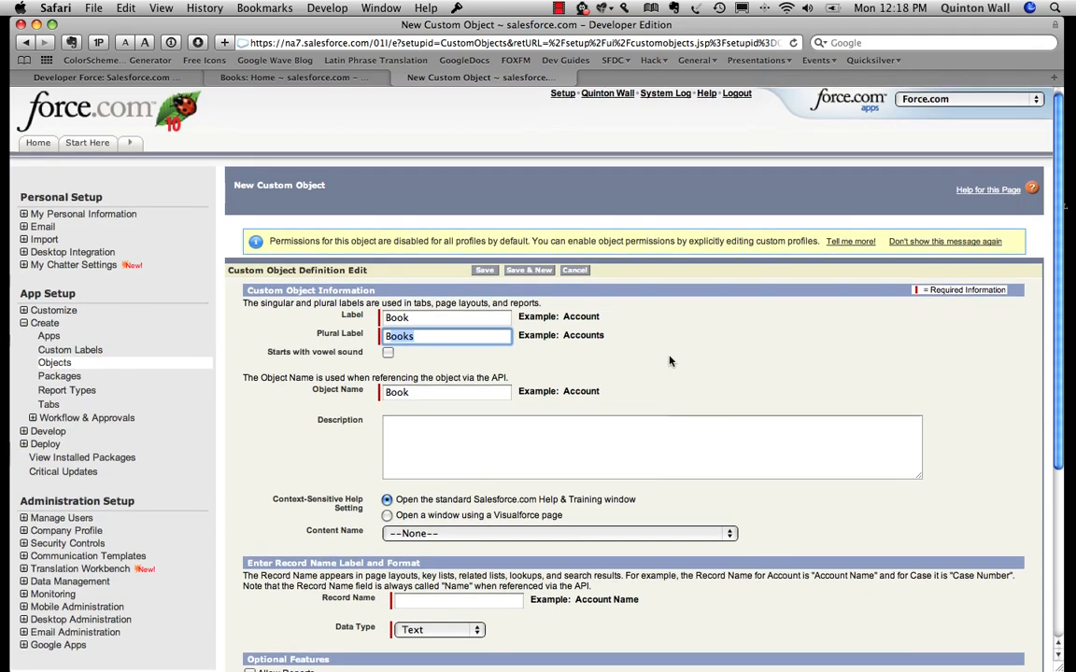
scroll(down, 3)
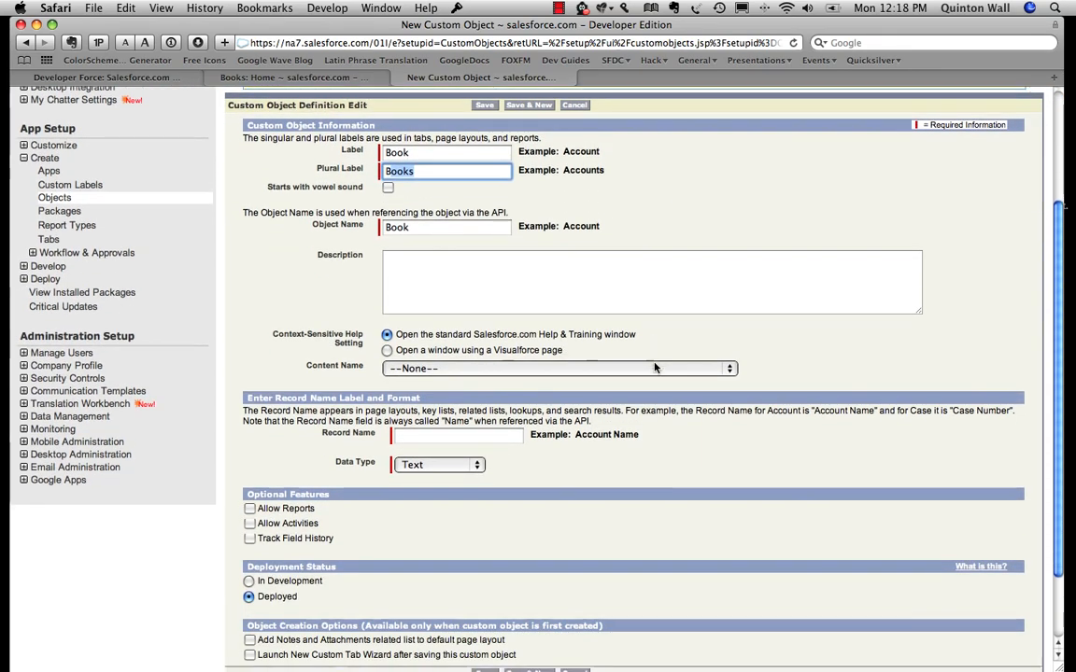
scroll(down, 3)
text(ISBN)
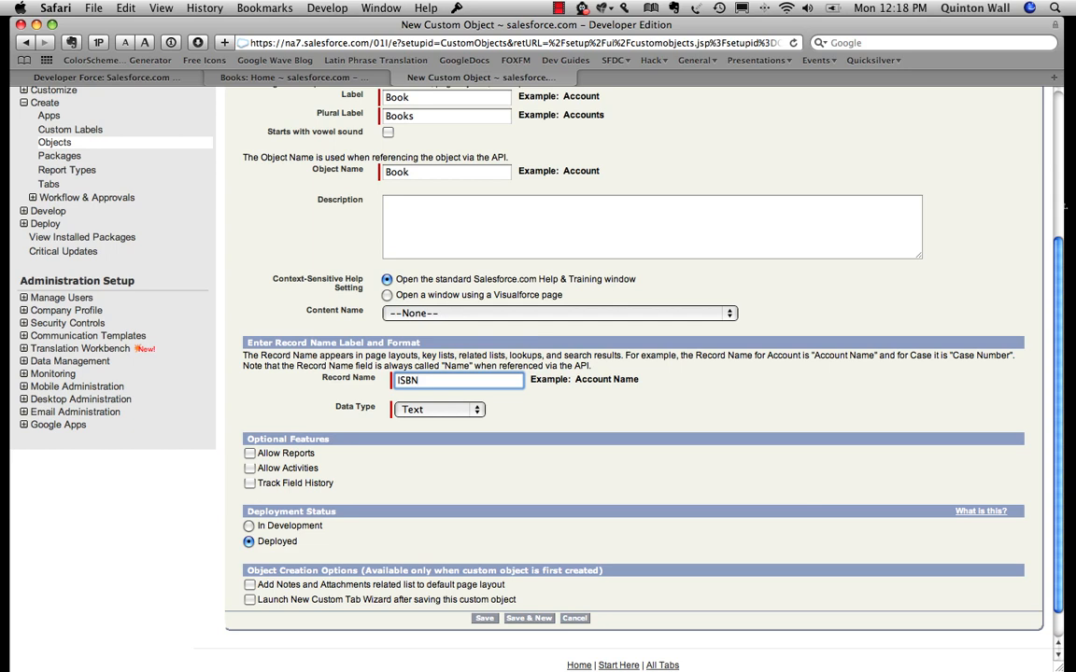
click(437, 409)
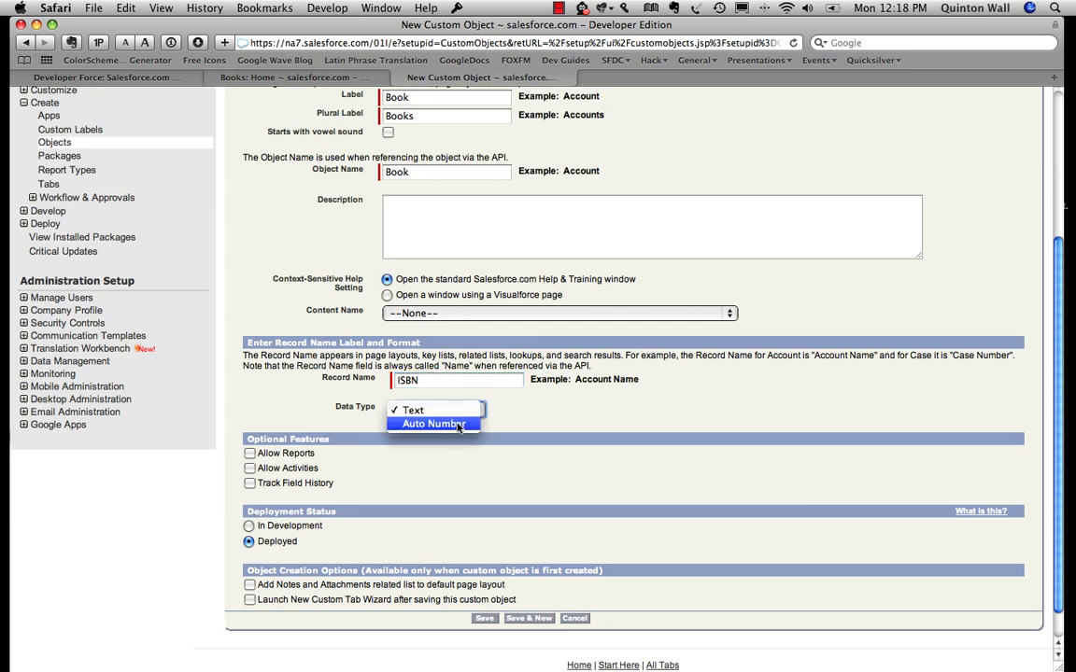
click(434, 424)
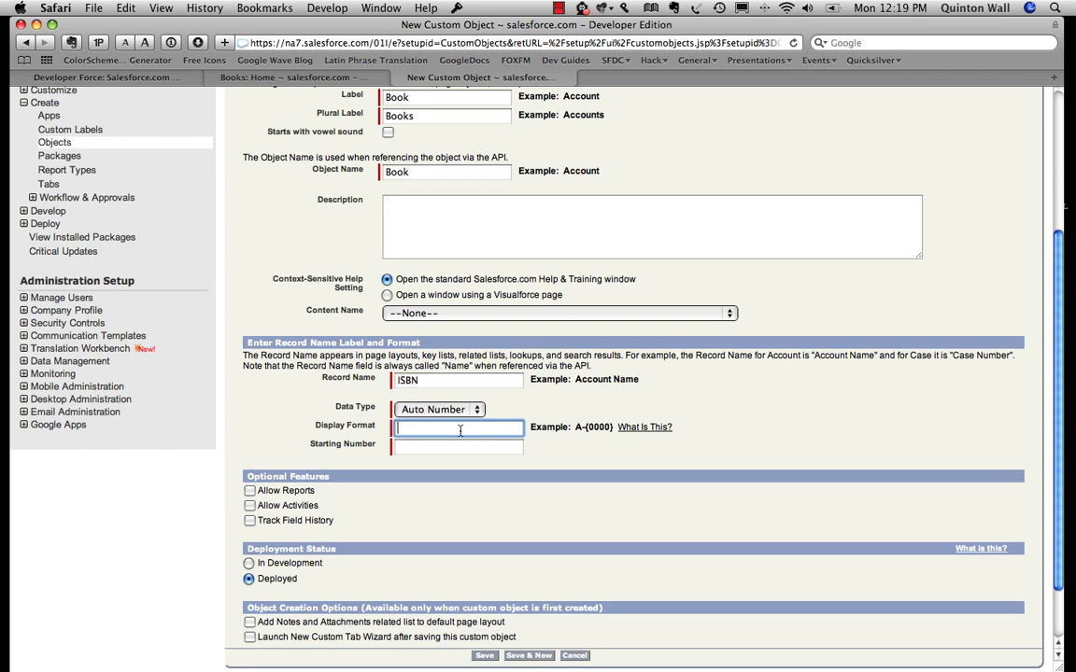
Step: Set the auto-number format ISBN-{0000} starting at 1 and tick Launch New Custom Tab Wizard
text(IS)
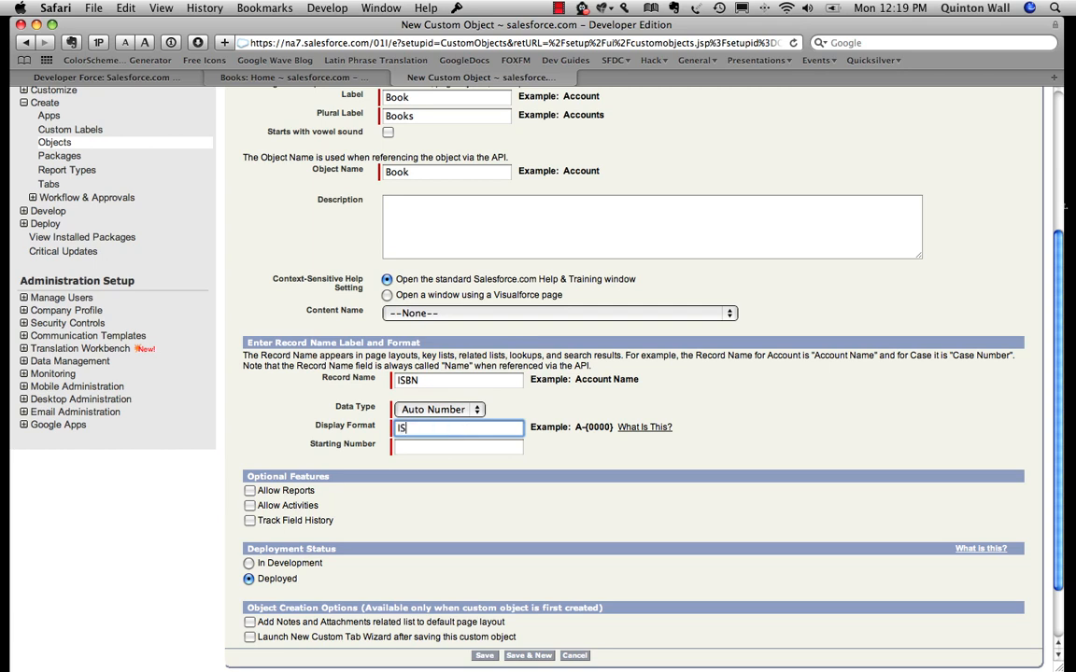
text(BN-)
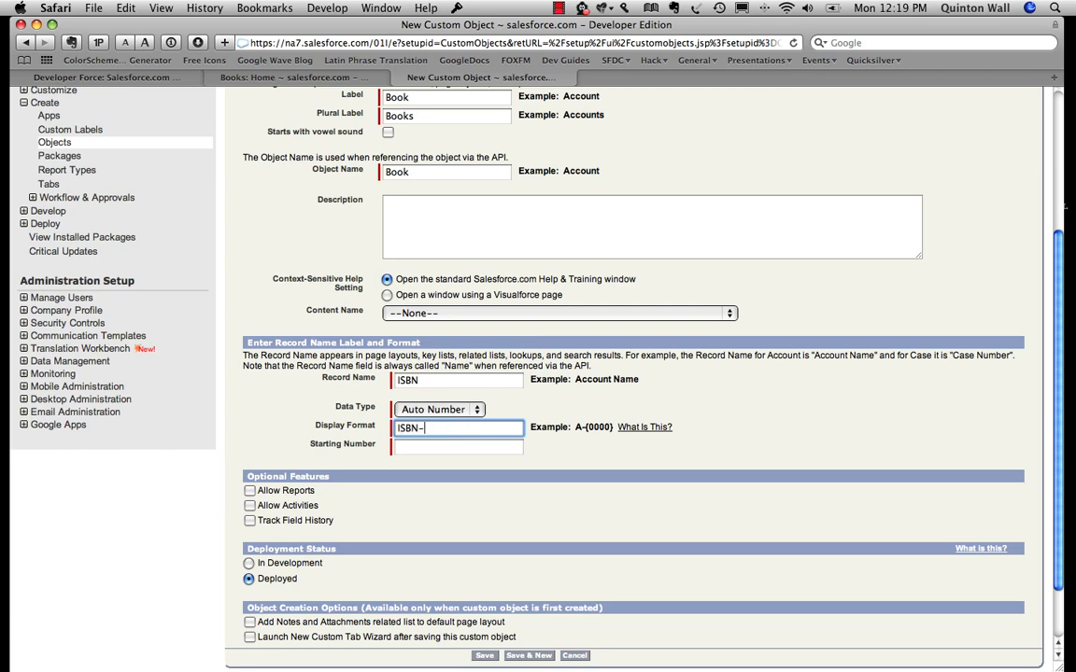
text({000})
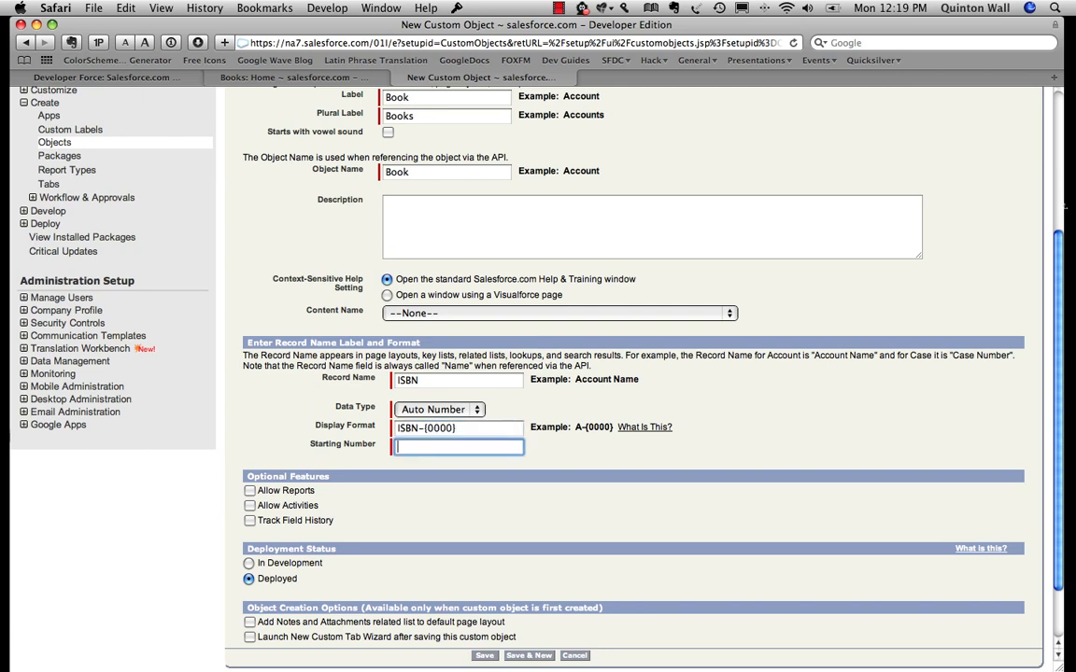
text(1)
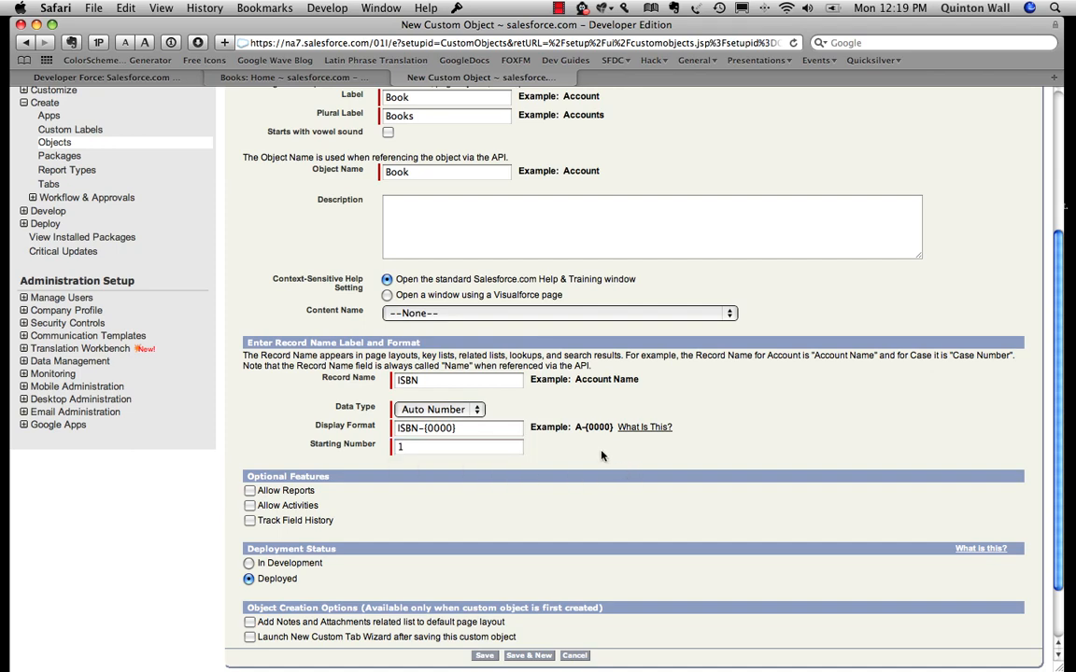
scroll(down, 3)
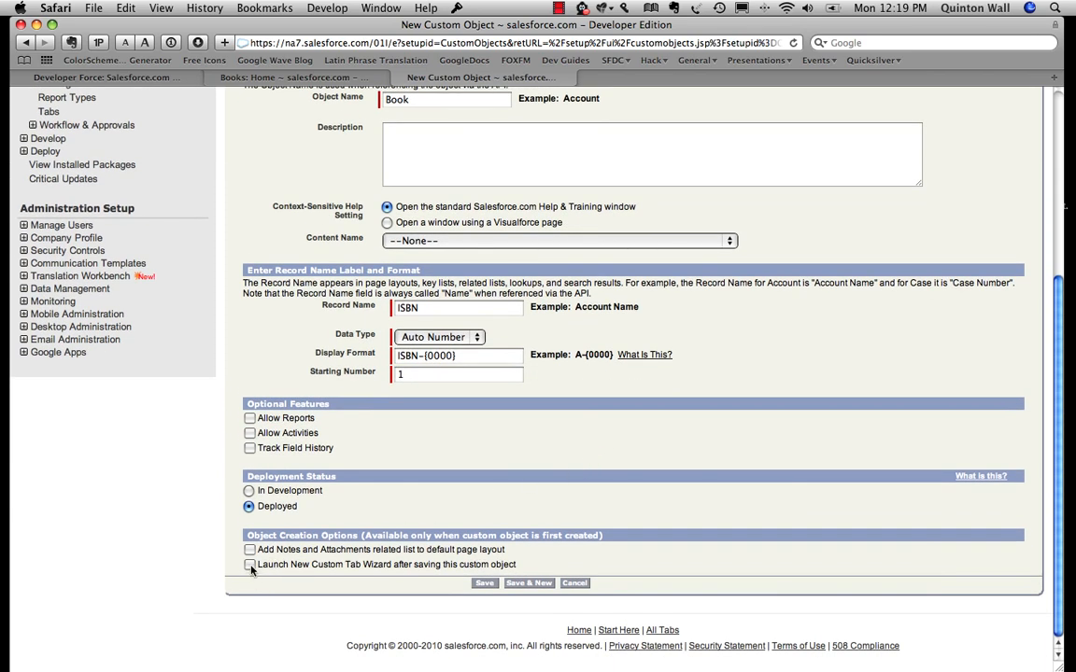
click(250, 564)
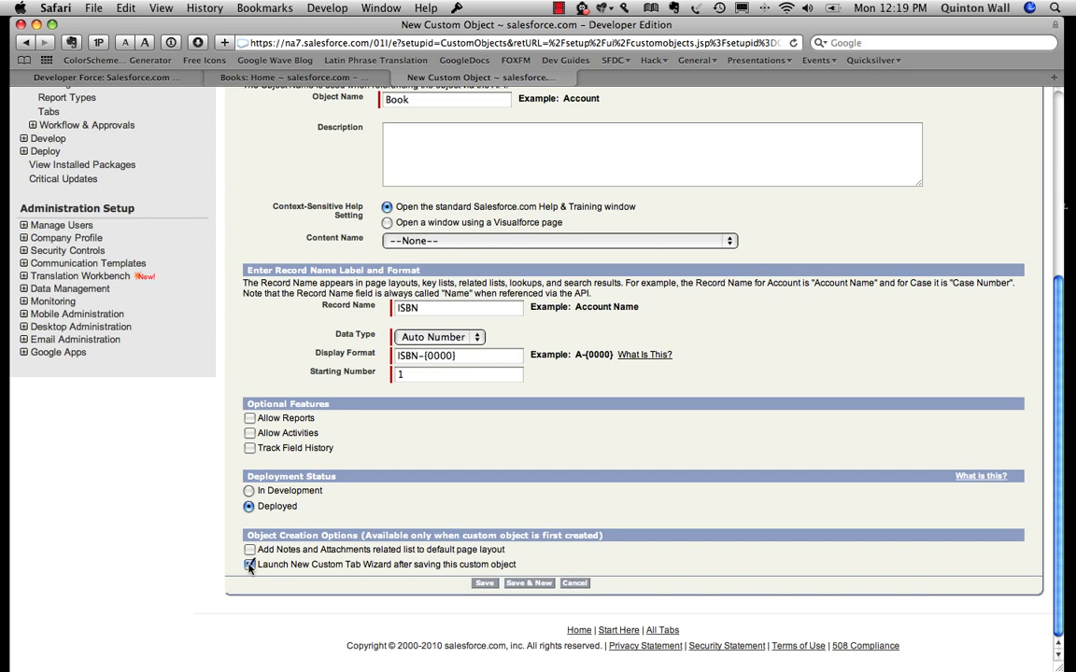
click(250, 564)
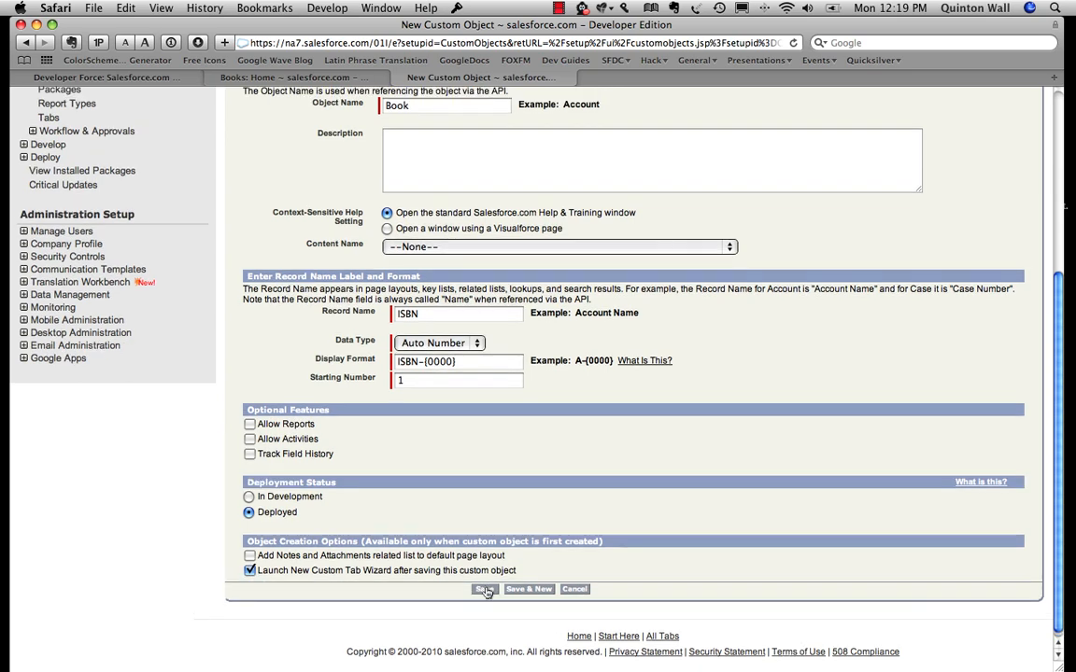
Step: Save the Book object and choose a tab style in the New Custom Object Tab wizard
click(483, 590)
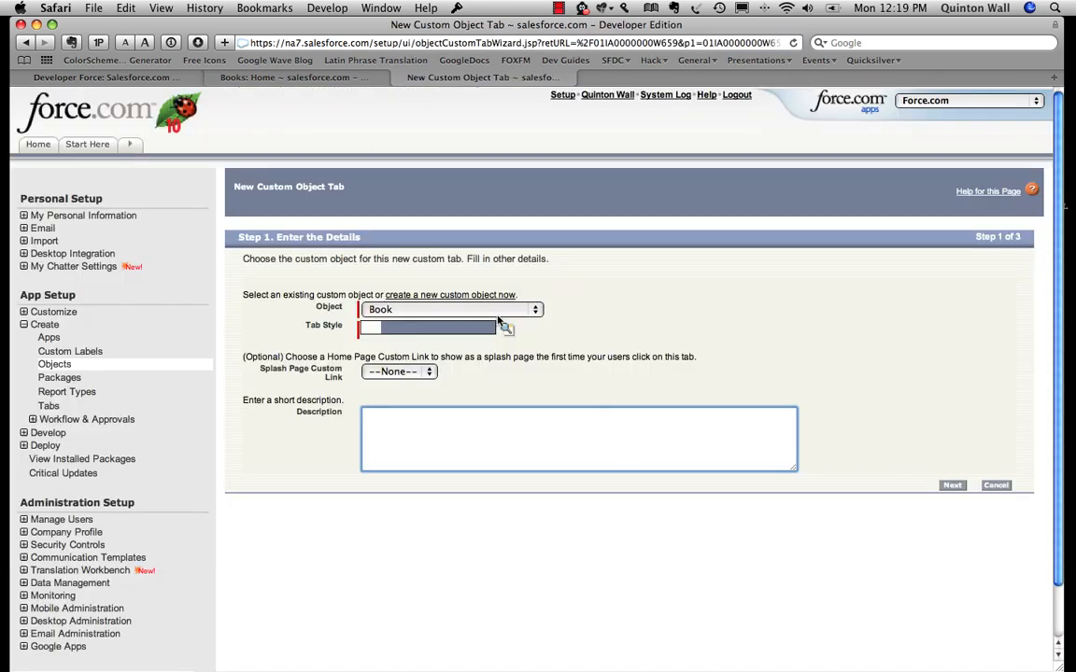
click(506, 327)
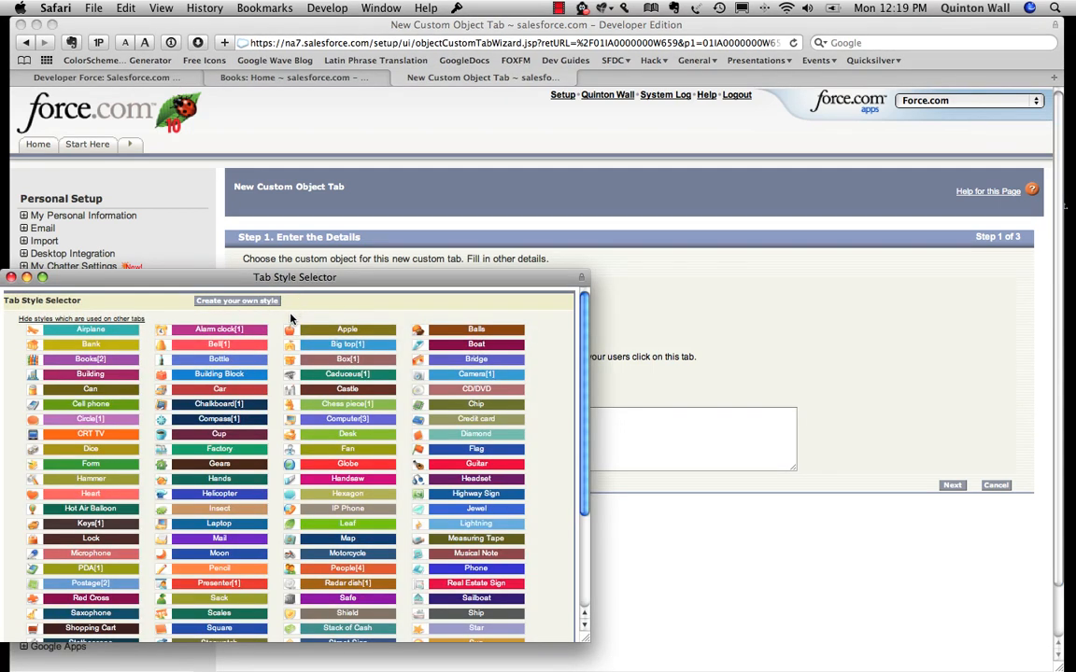
mouse_move(219, 403)
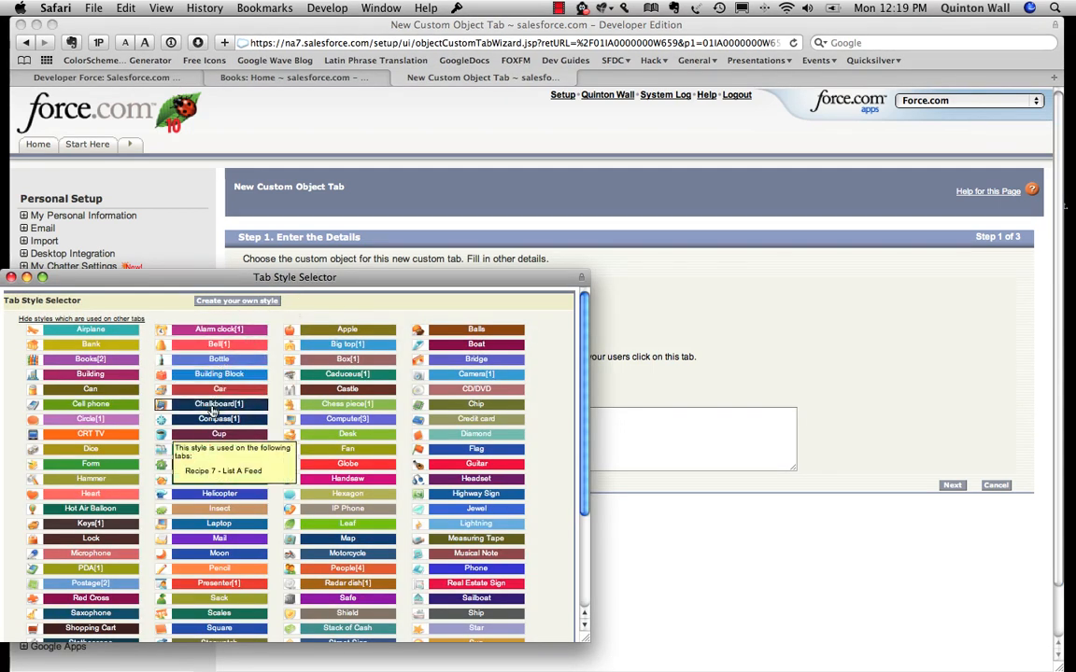
mouse_move(89, 359)
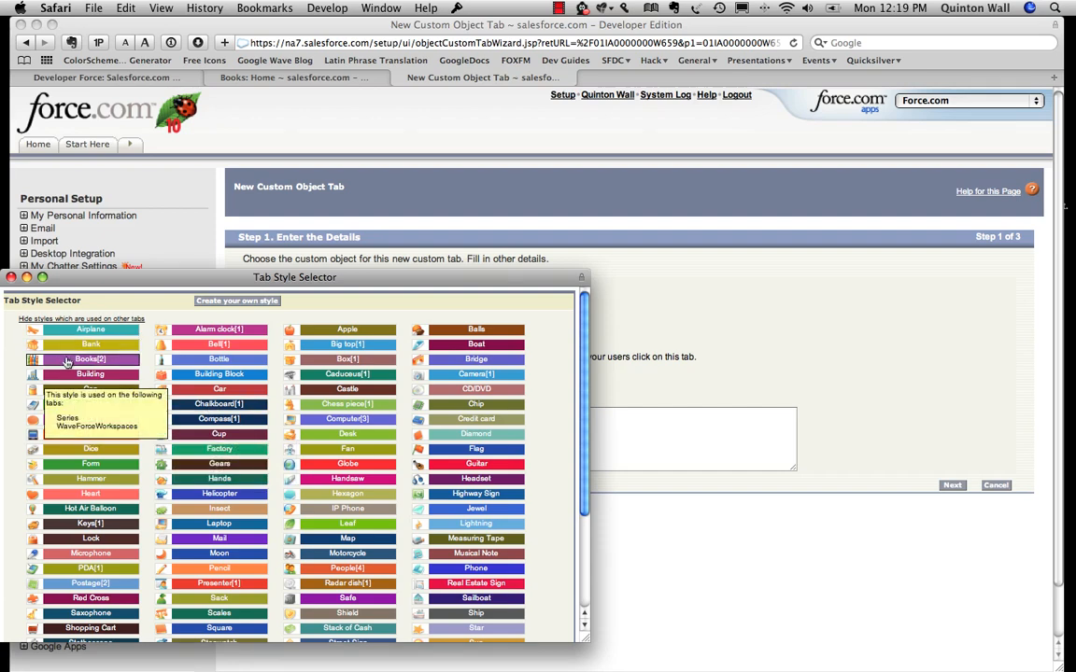
click(90, 359)
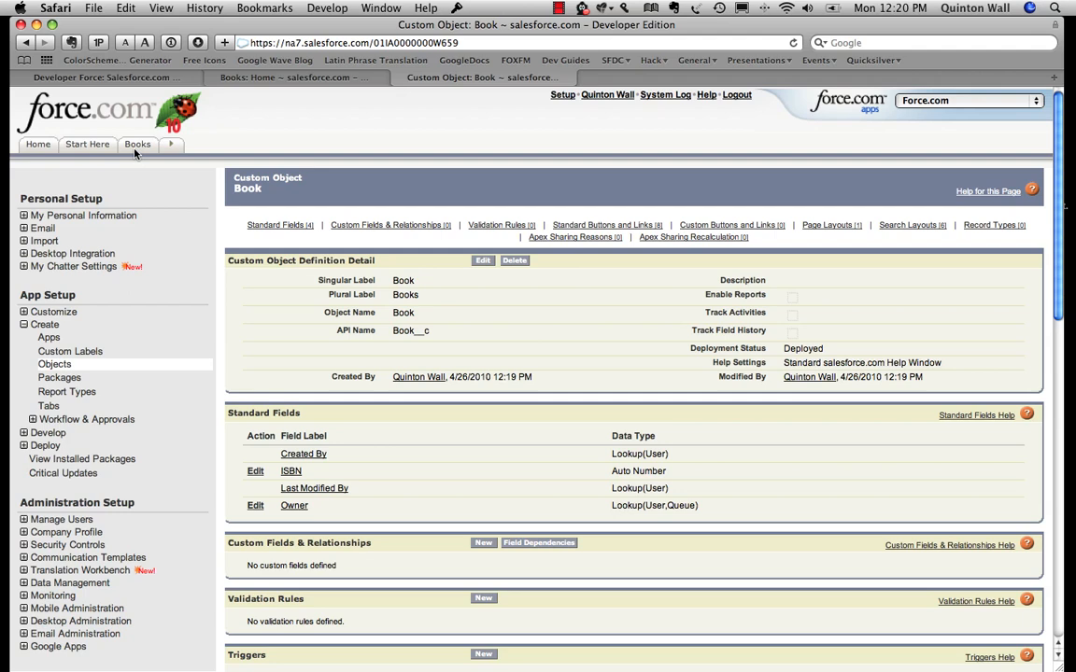
mouse_move(868, 297)
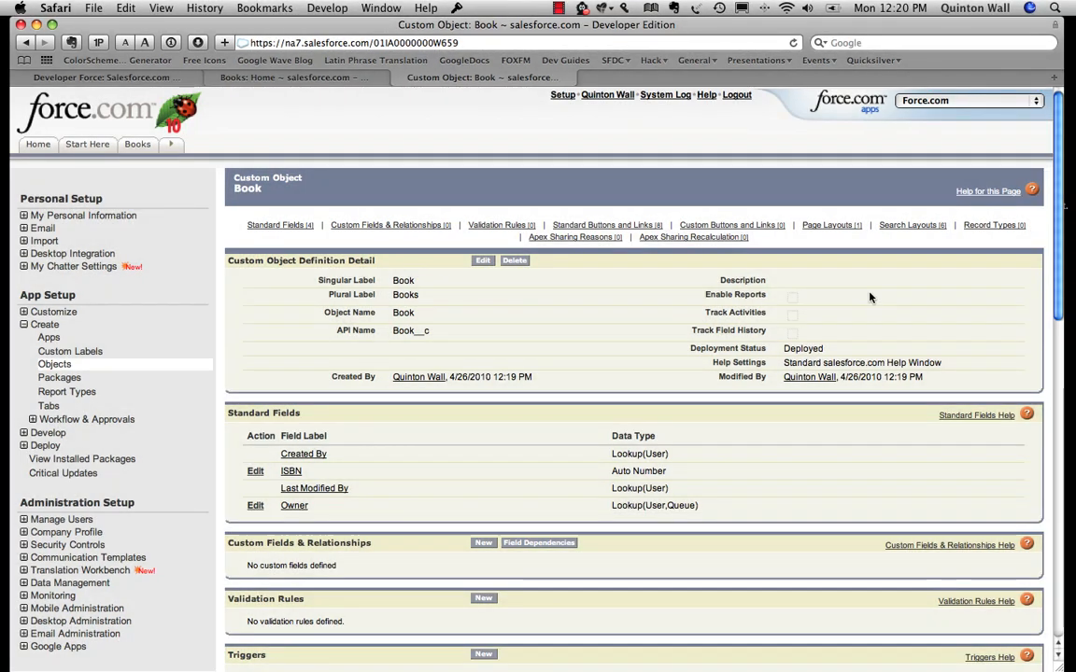
mouse_move(859, 309)
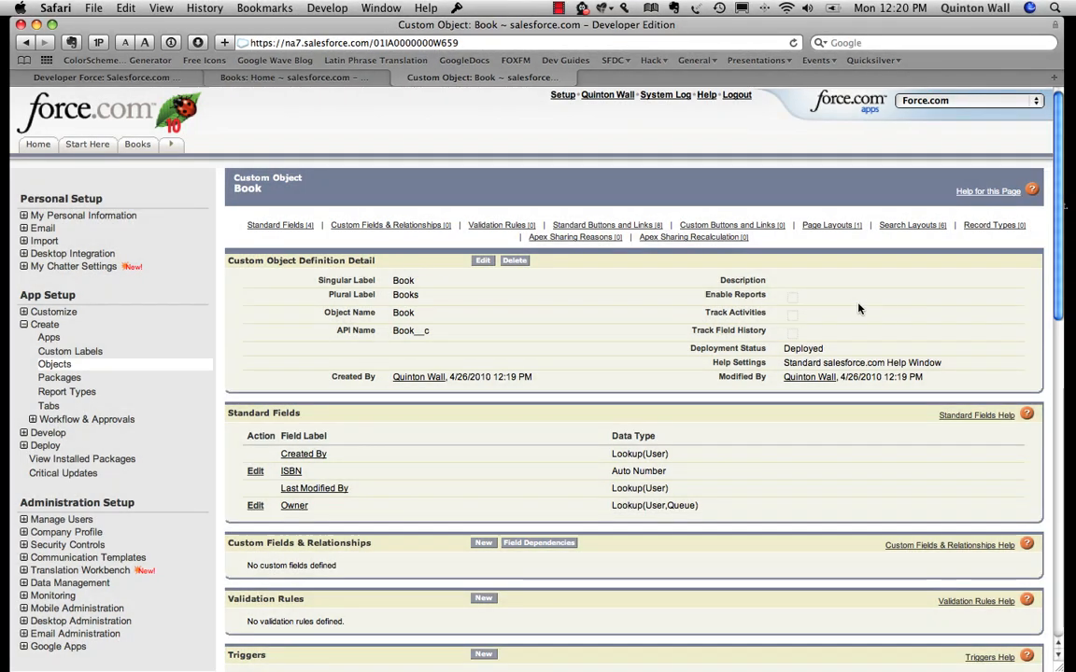
scroll(down, 3)
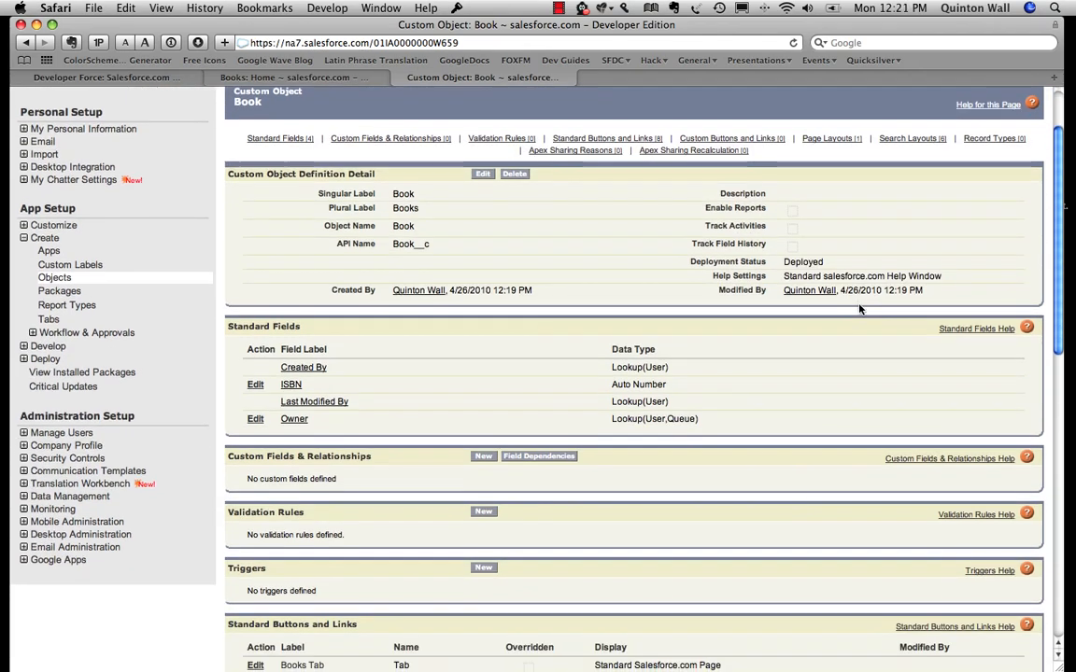
mouse_move(799, 390)
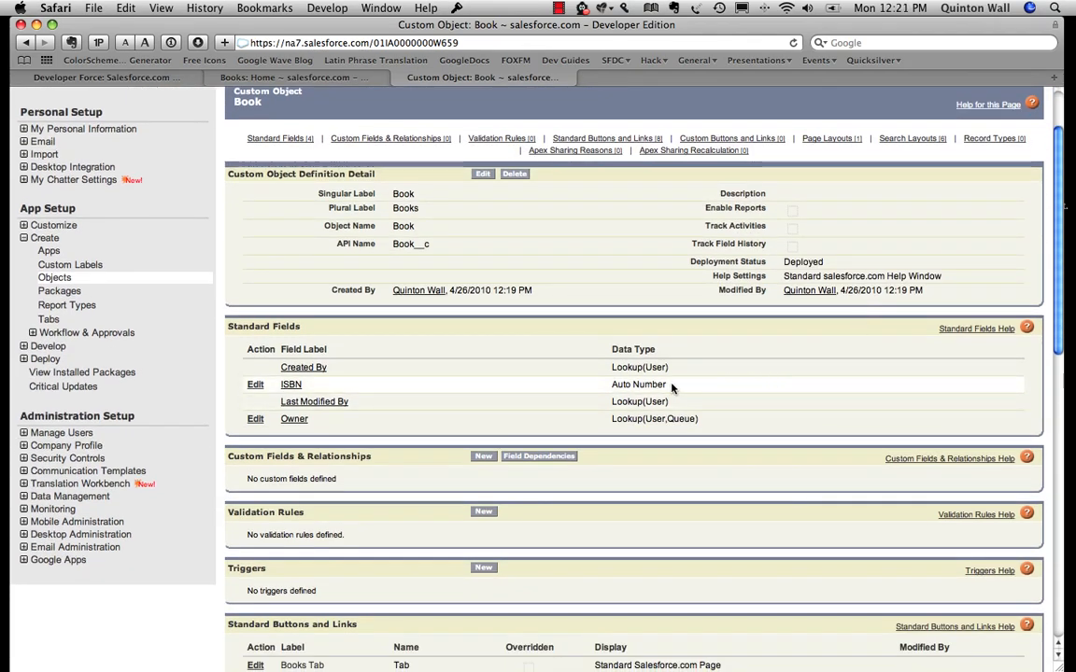
mouse_move(672, 366)
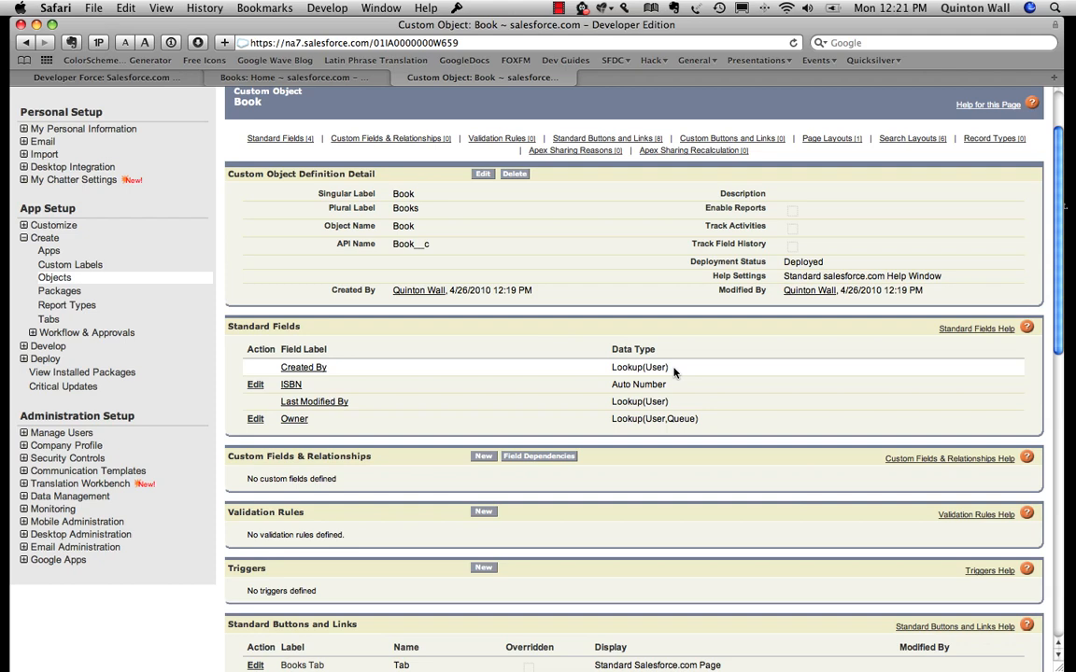
mouse_move(717, 386)
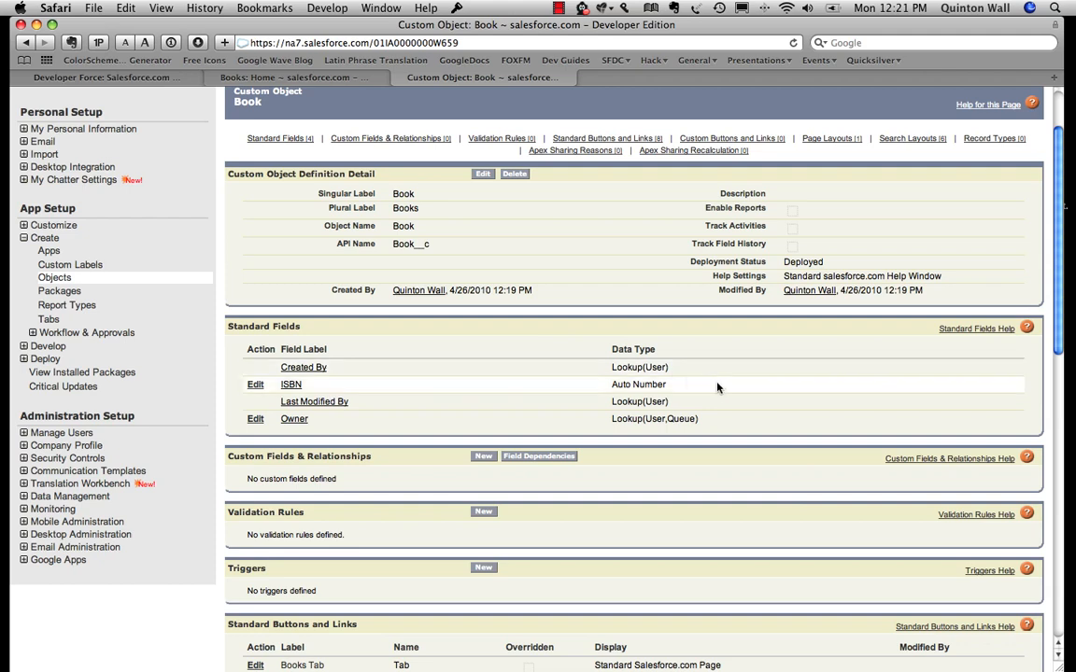
scroll(down, 3)
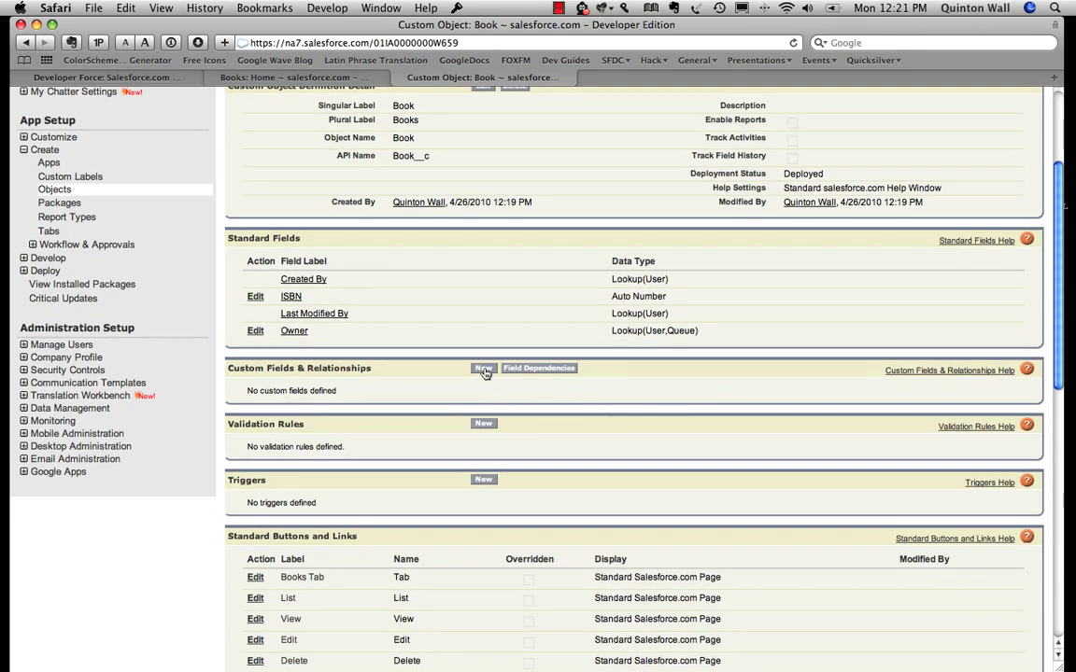
Step: Add a Title text field of length 100 to the Book object
click(483, 368)
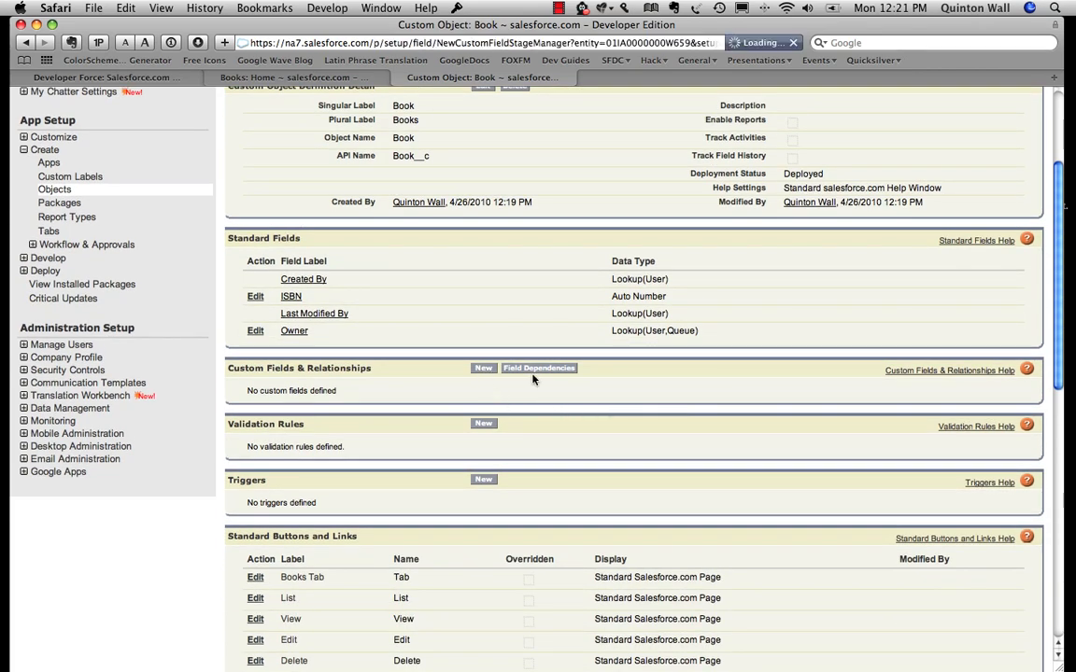
click(484, 368)
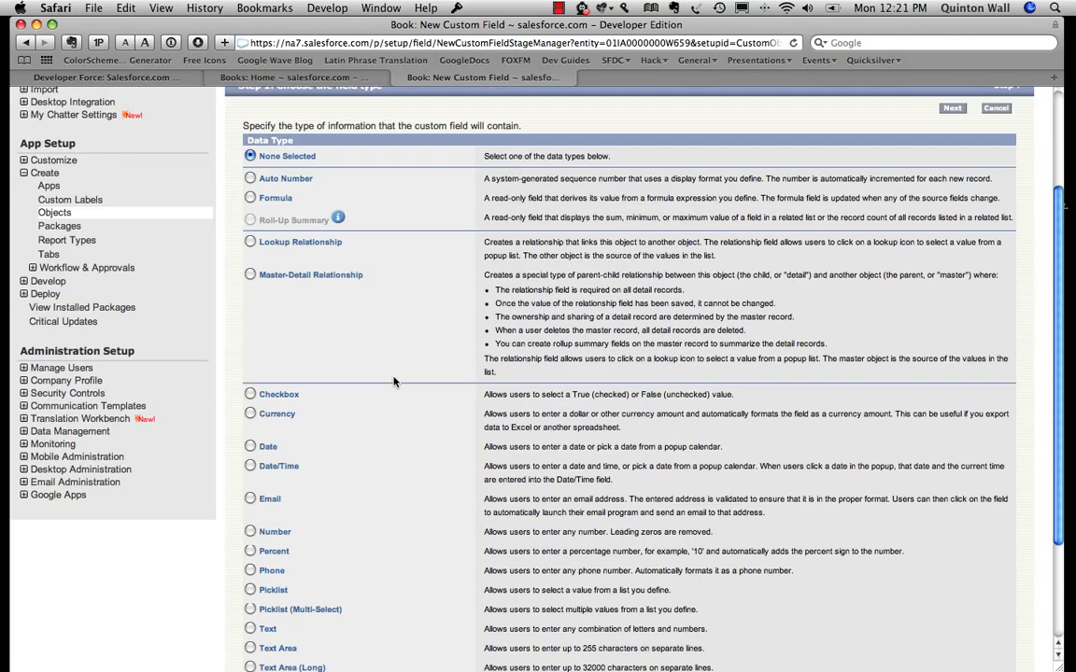
click(251, 531)
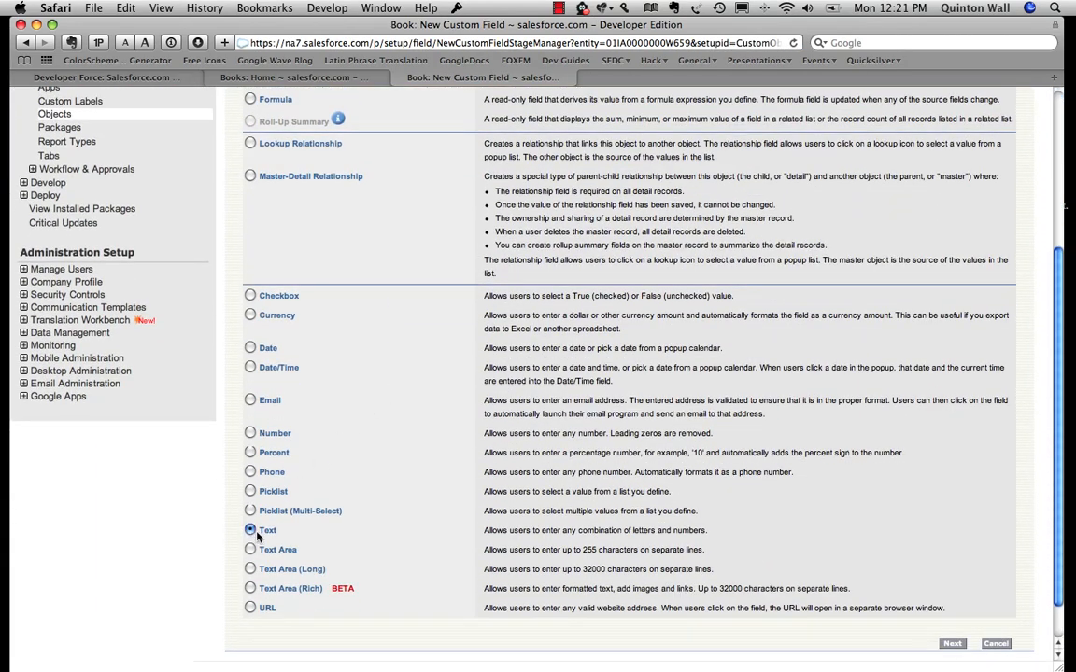
click(953, 642)
text(1)
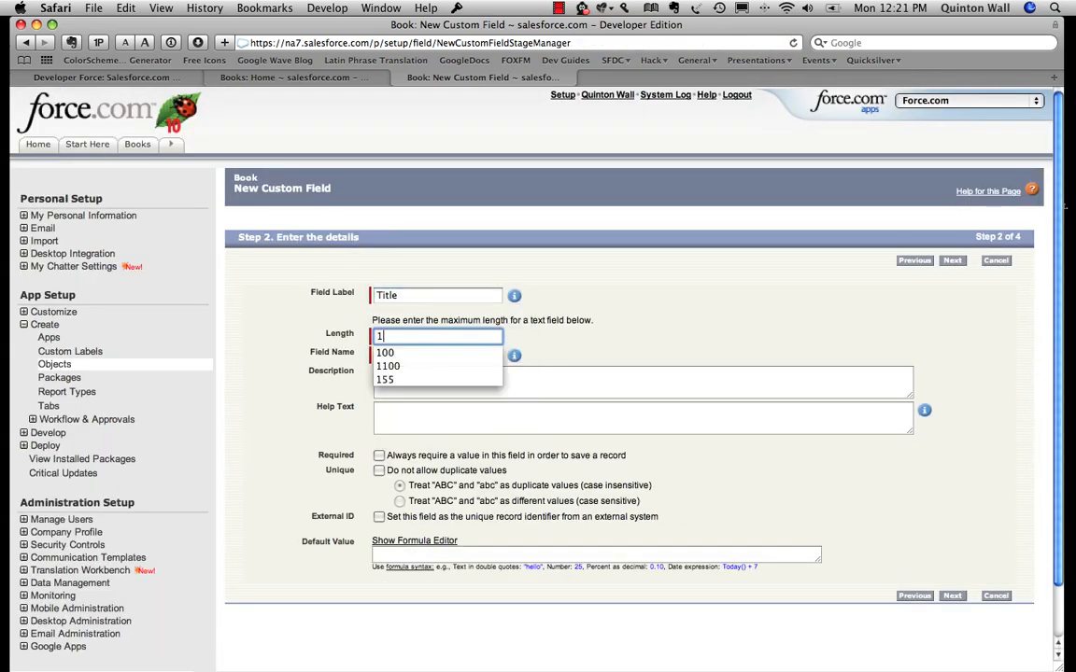
click(385, 351)
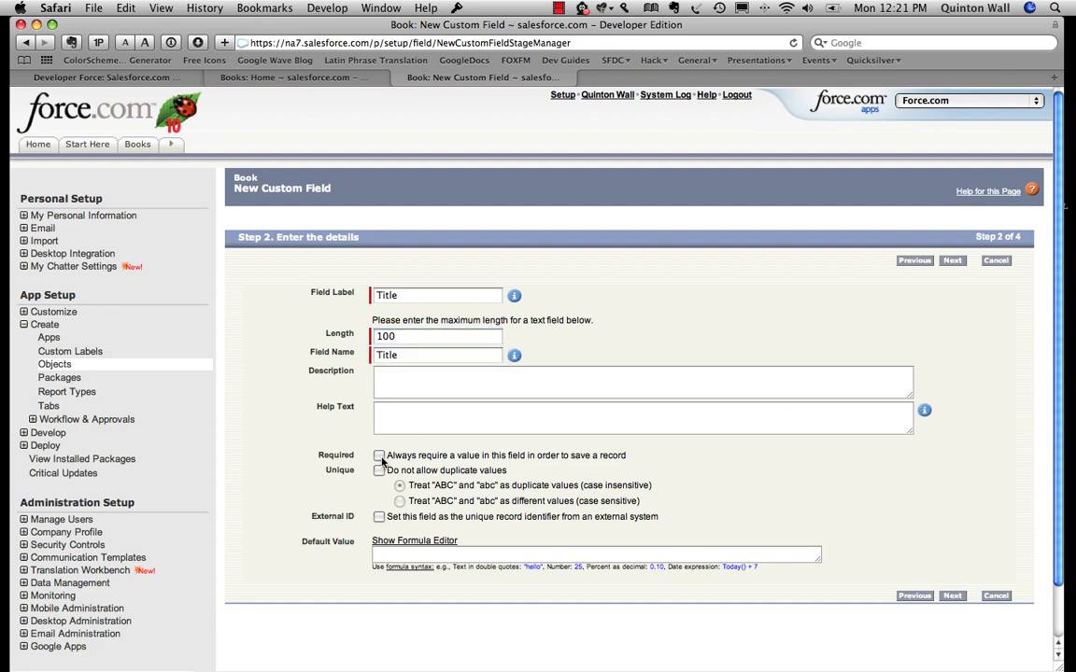
click(379, 456)
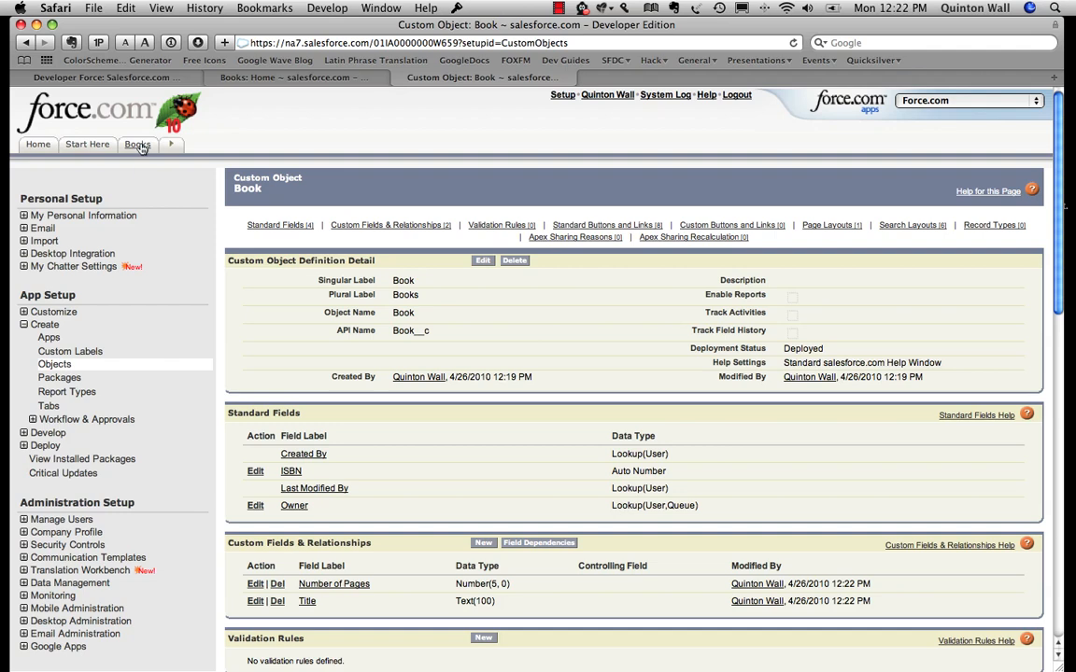
Step: Start a new record from the Recent Books section of the Books tab
click(138, 143)
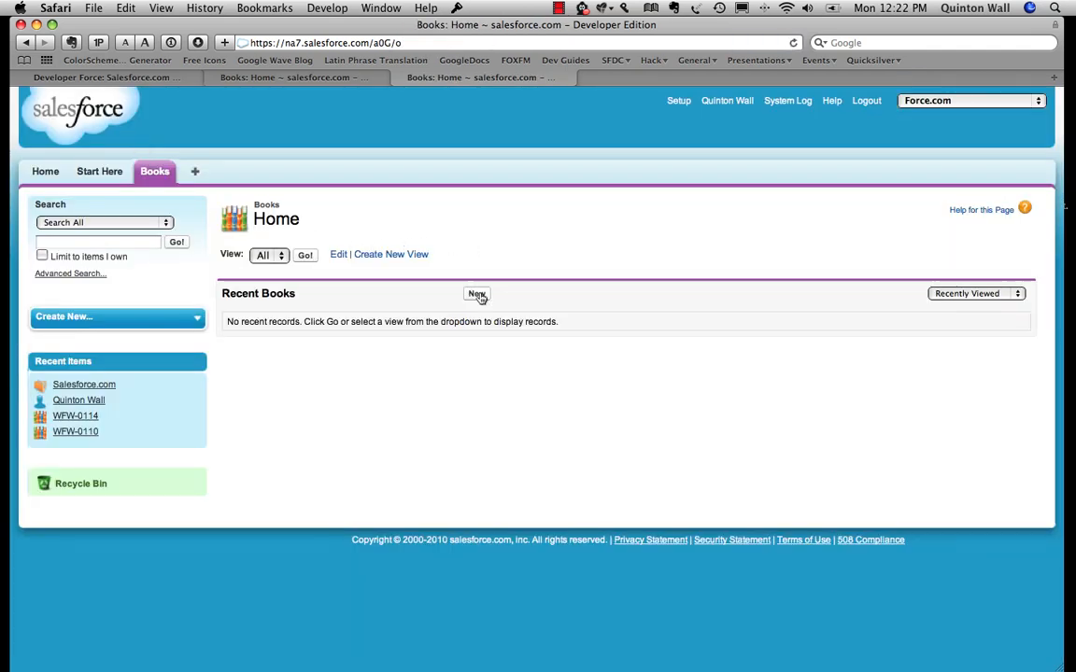
click(477, 295)
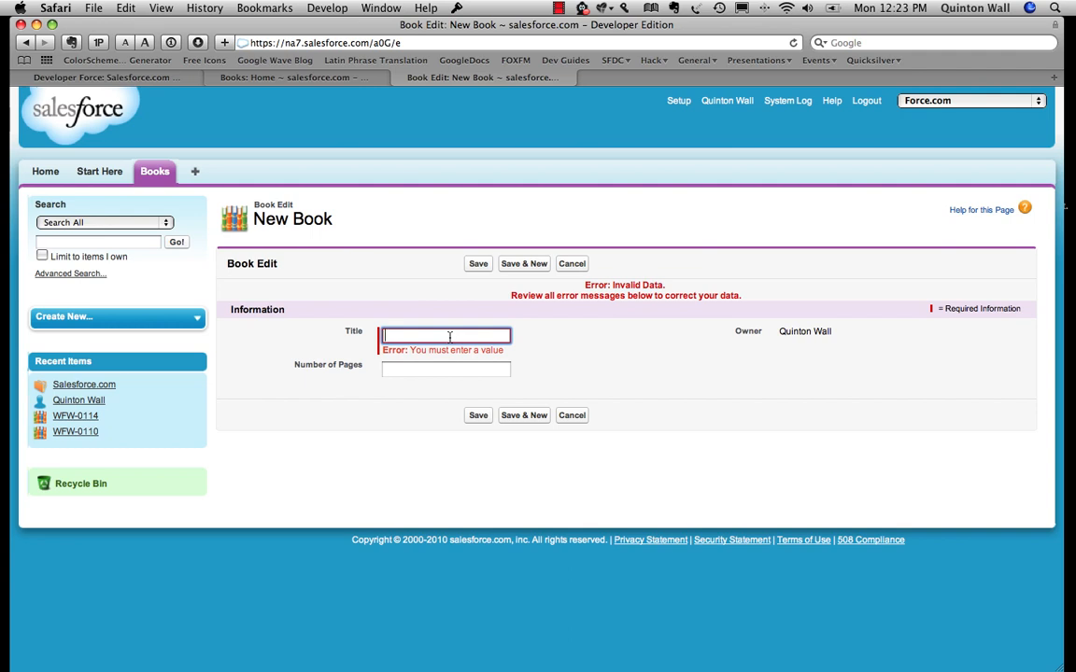
Step: Save a book titled 'Quintons Cool Book' with 100 pages, creating record ISBN-0002
text(Quintons)
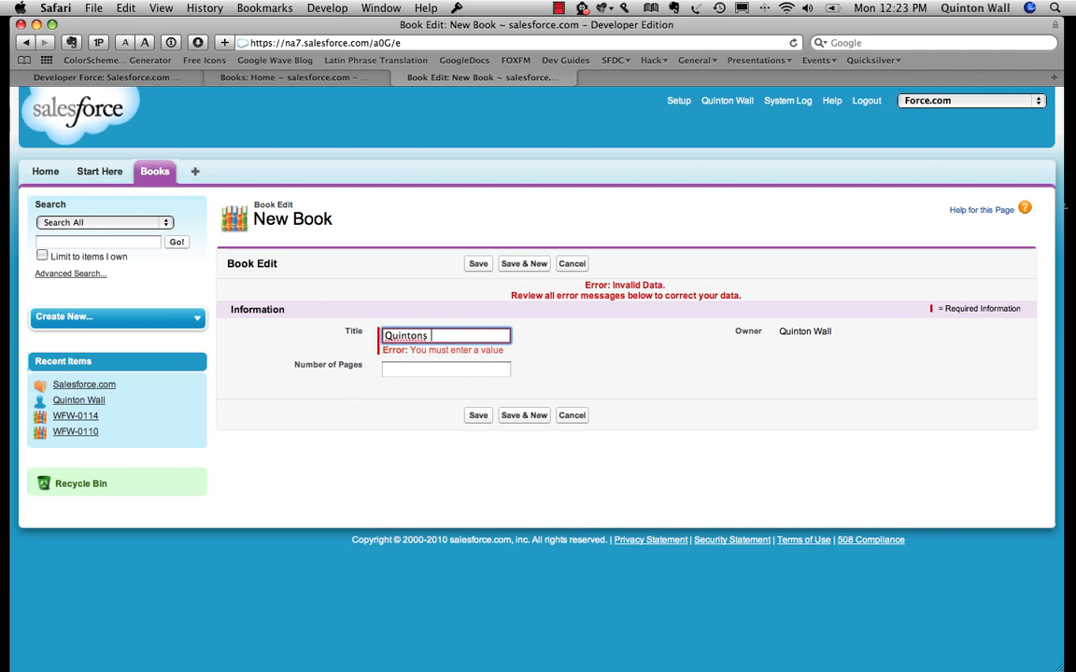
text(Cool B)
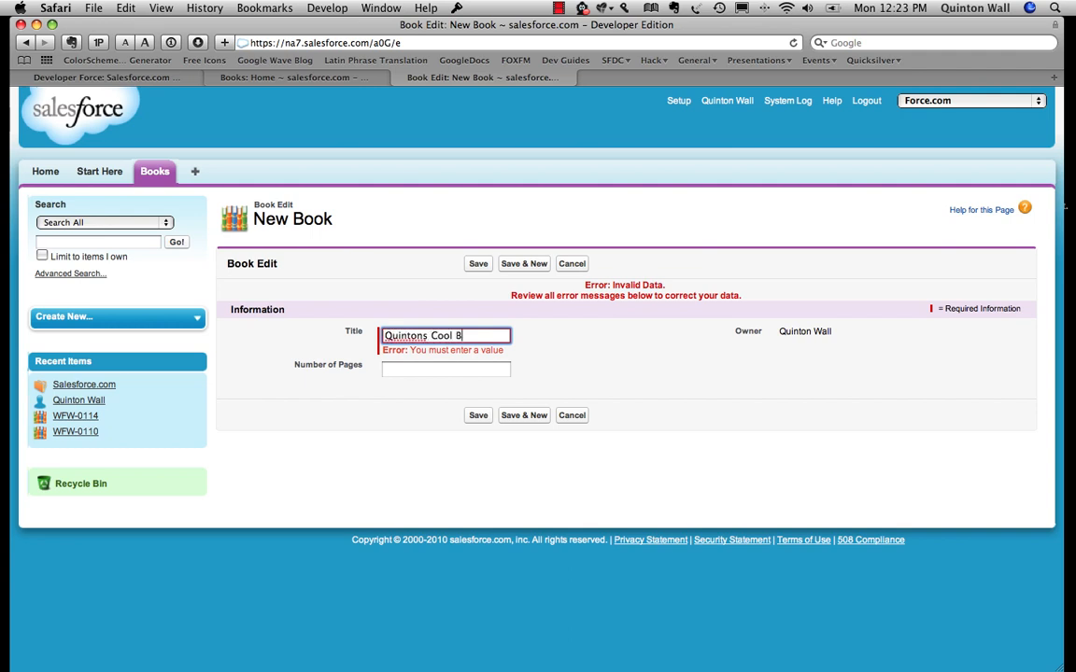
text(100)
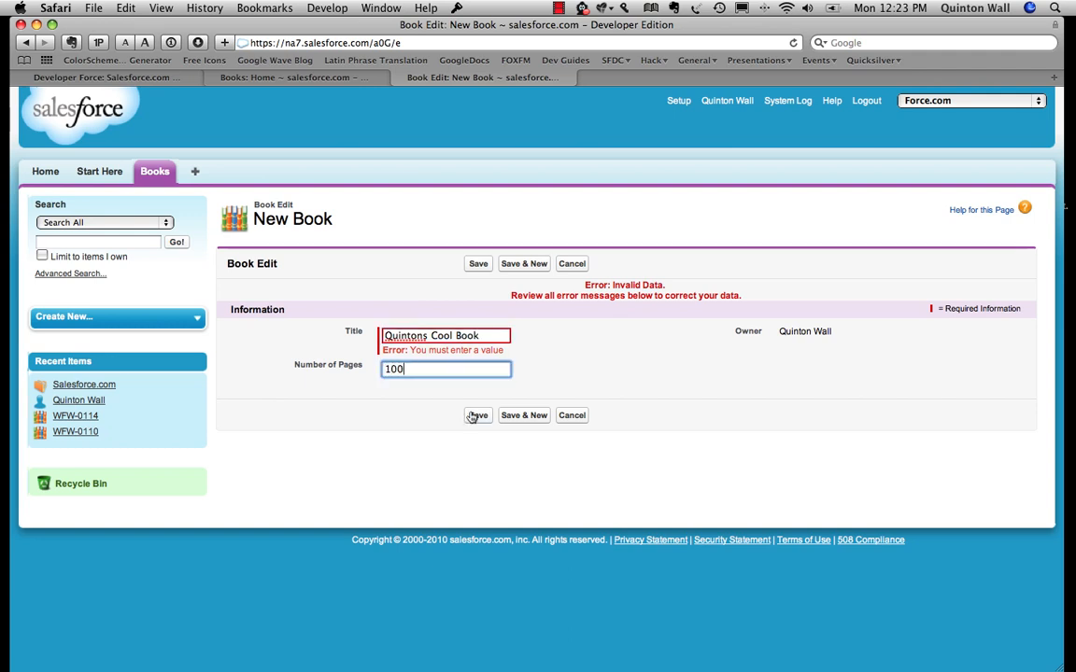
click(478, 414)
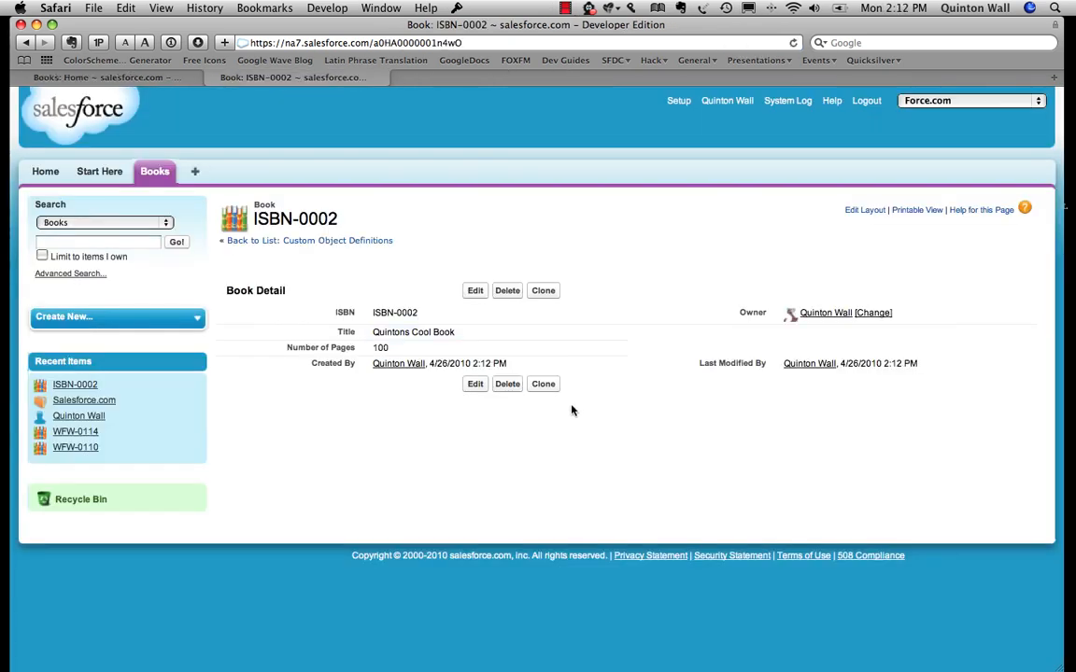
mouse_move(493, 415)
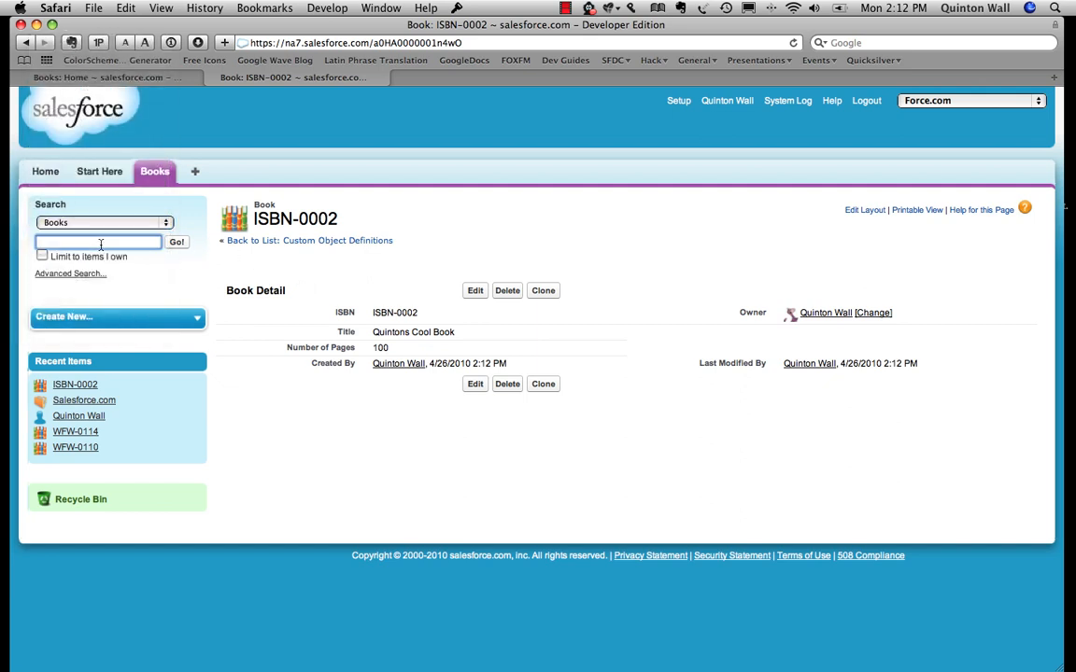
text(IS)
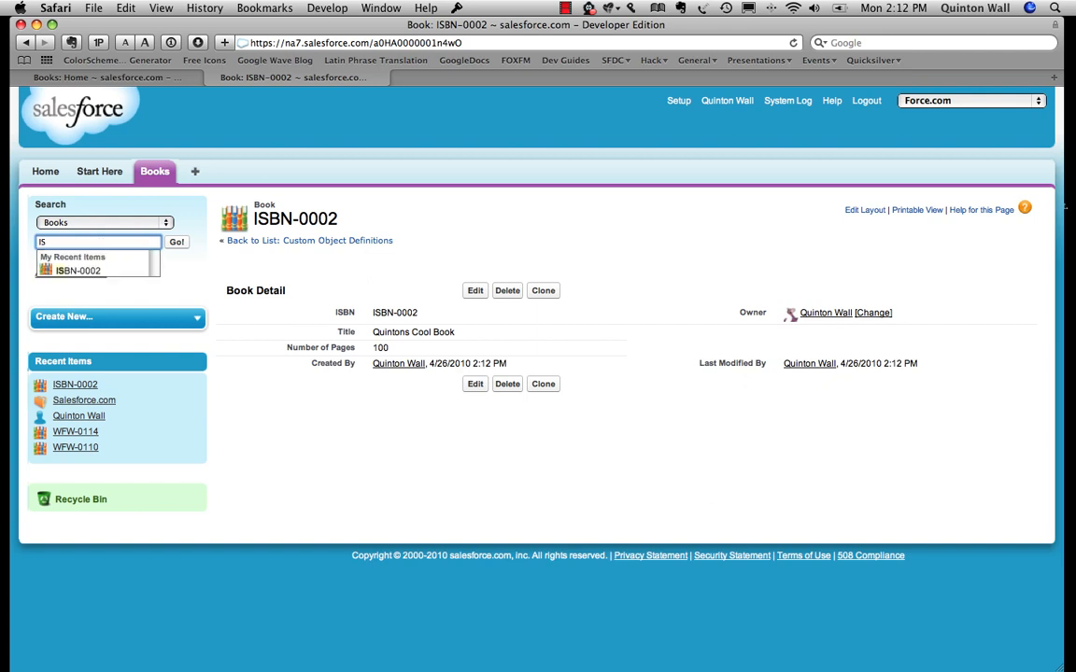
click(79, 271)
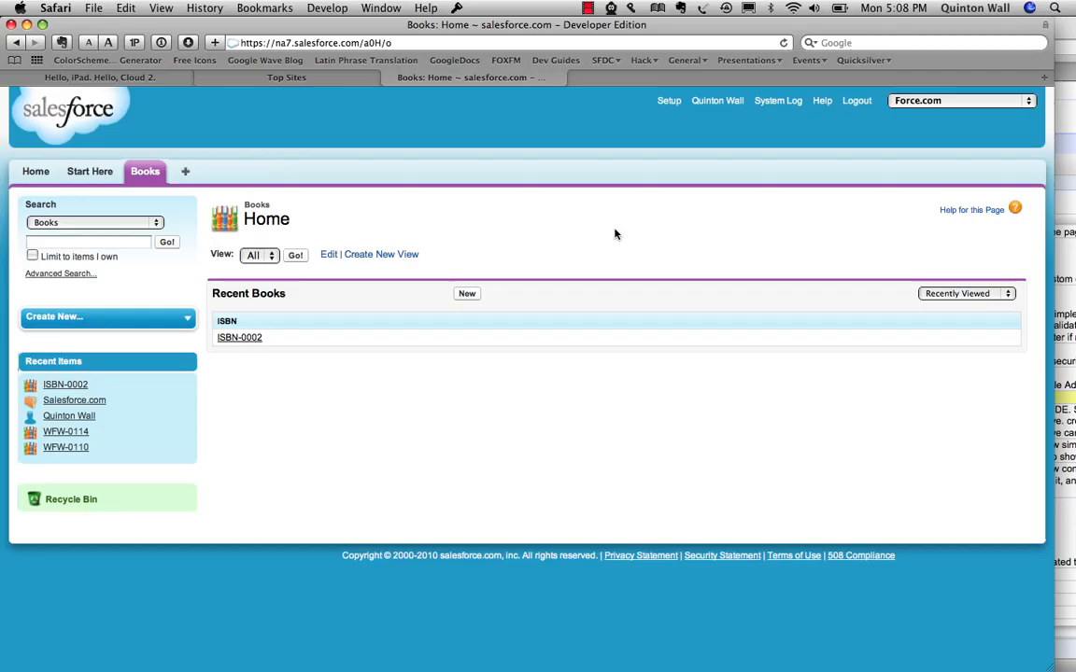
mouse_move(628, 209)
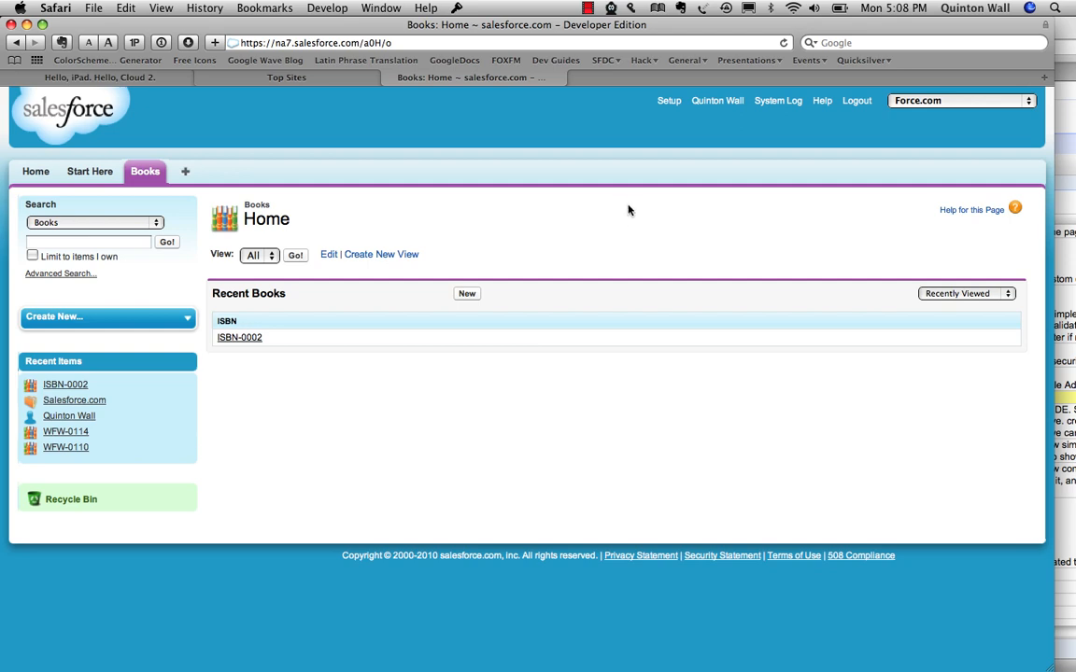
mouse_move(671, 146)
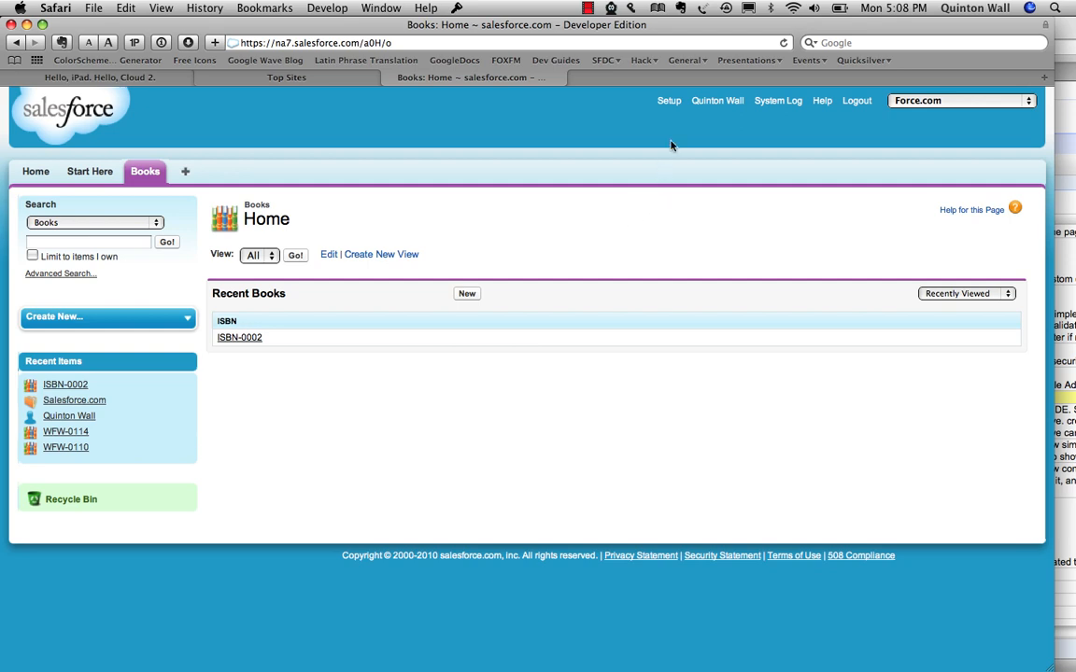
mouse_move(668, 102)
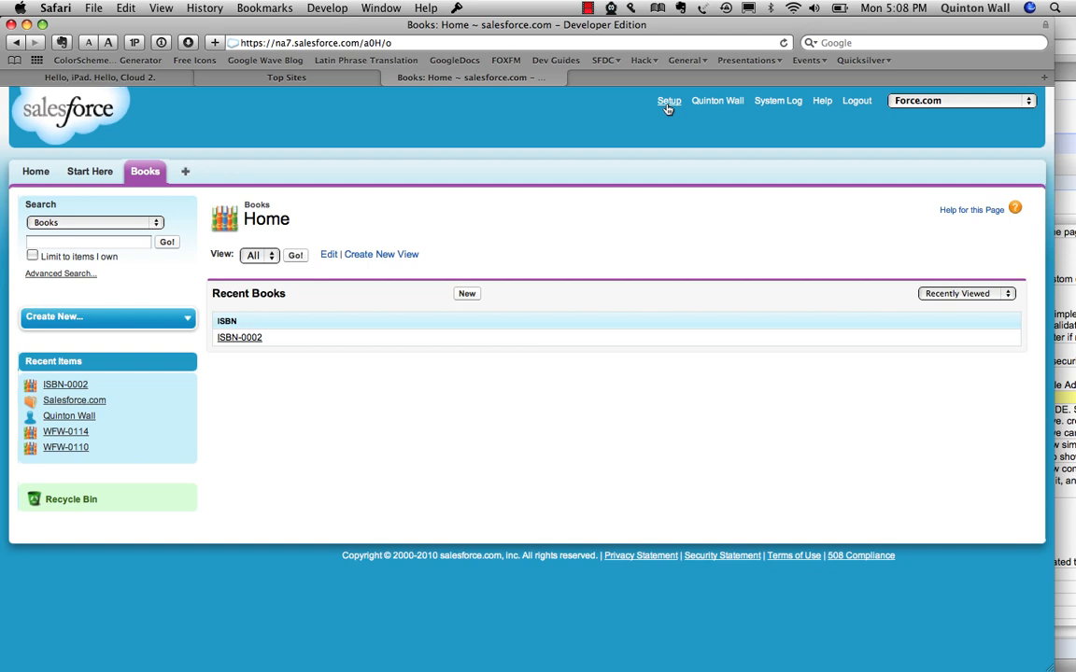
Step: Bring up the Chatter Feed Tracking settings and select the Book object
click(669, 100)
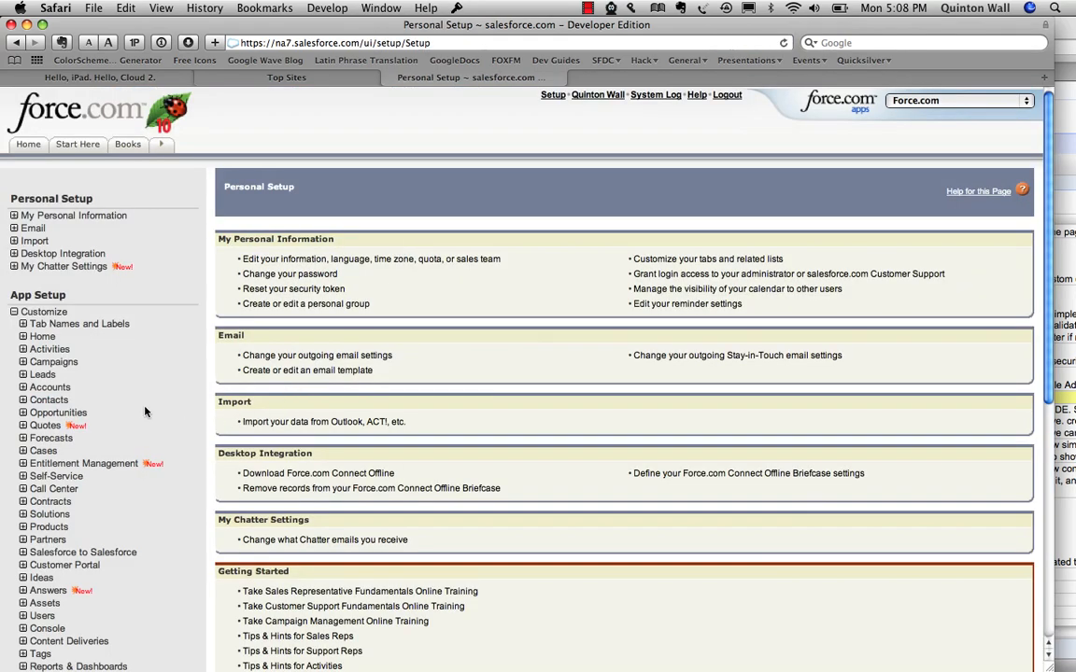
scroll(down, 3)
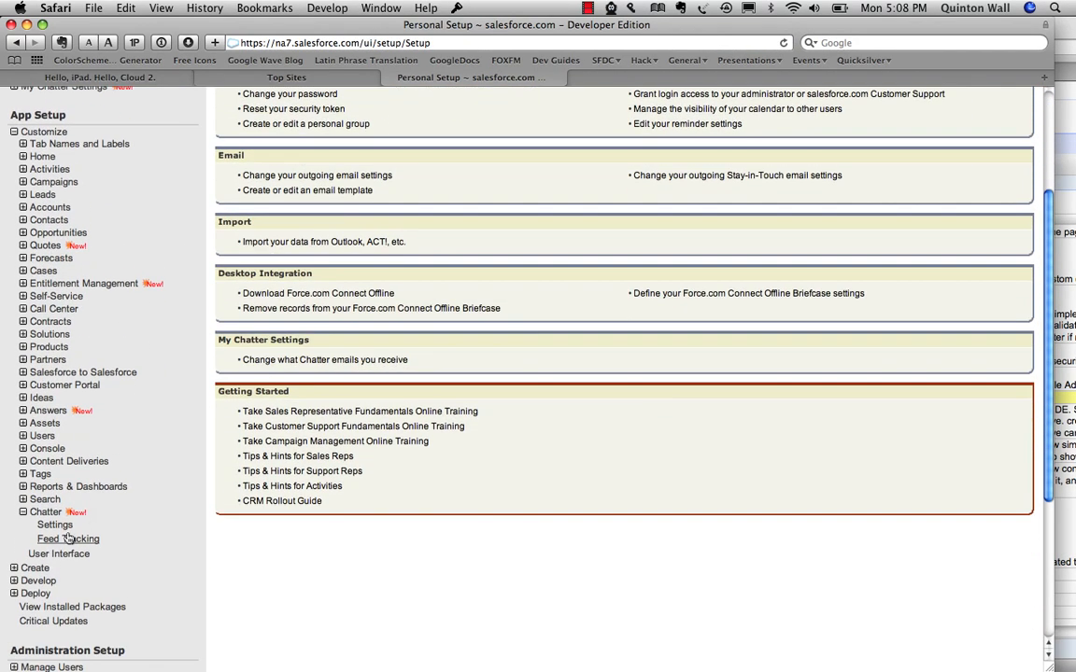
click(67, 538)
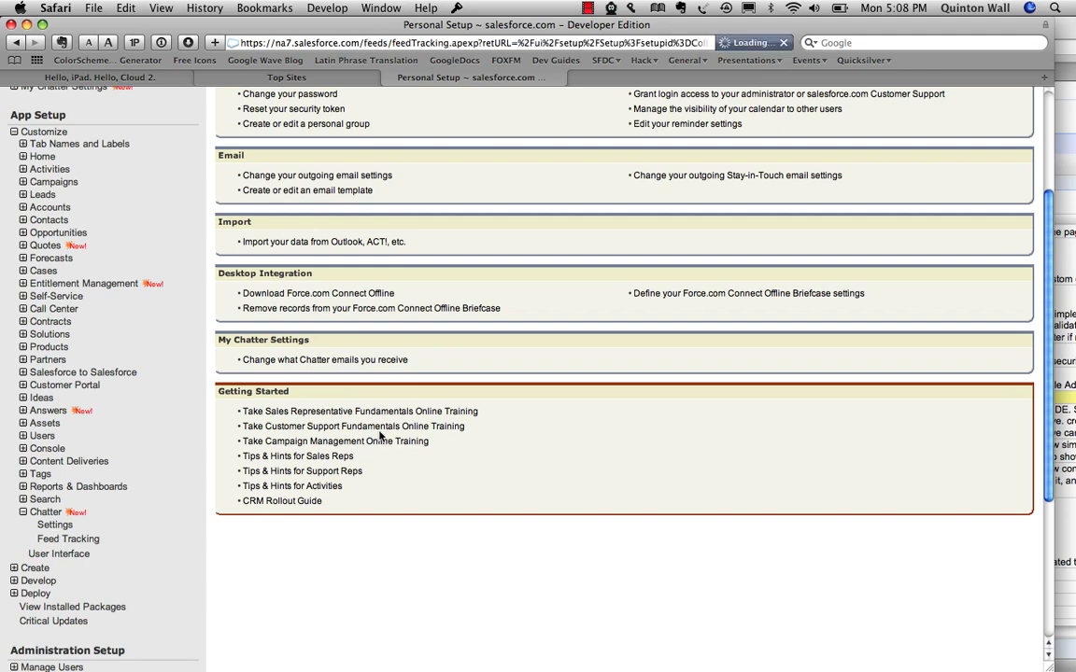
click(67, 537)
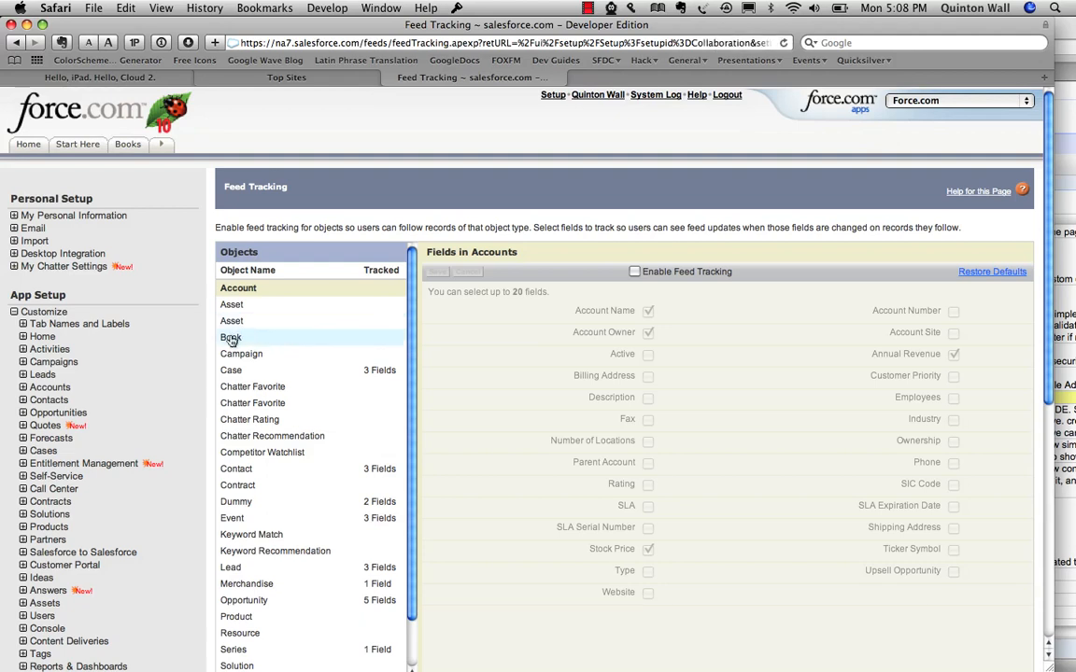
click(231, 337)
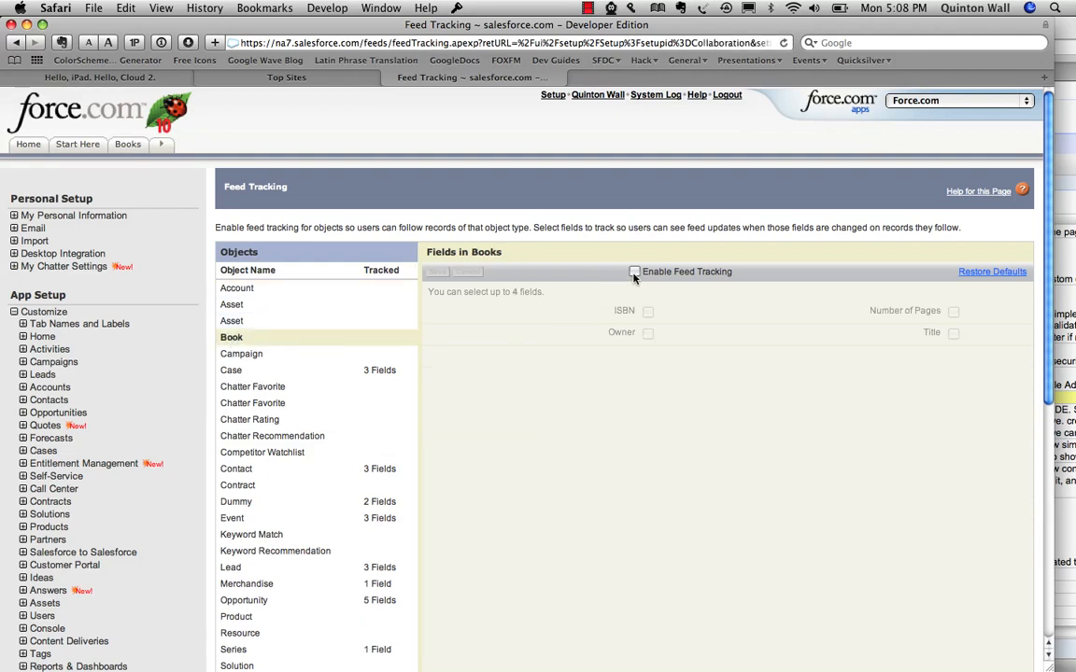
Step: Enable feed tracking for Book with the Title field tracked, save, and return to Books
click(635, 271)
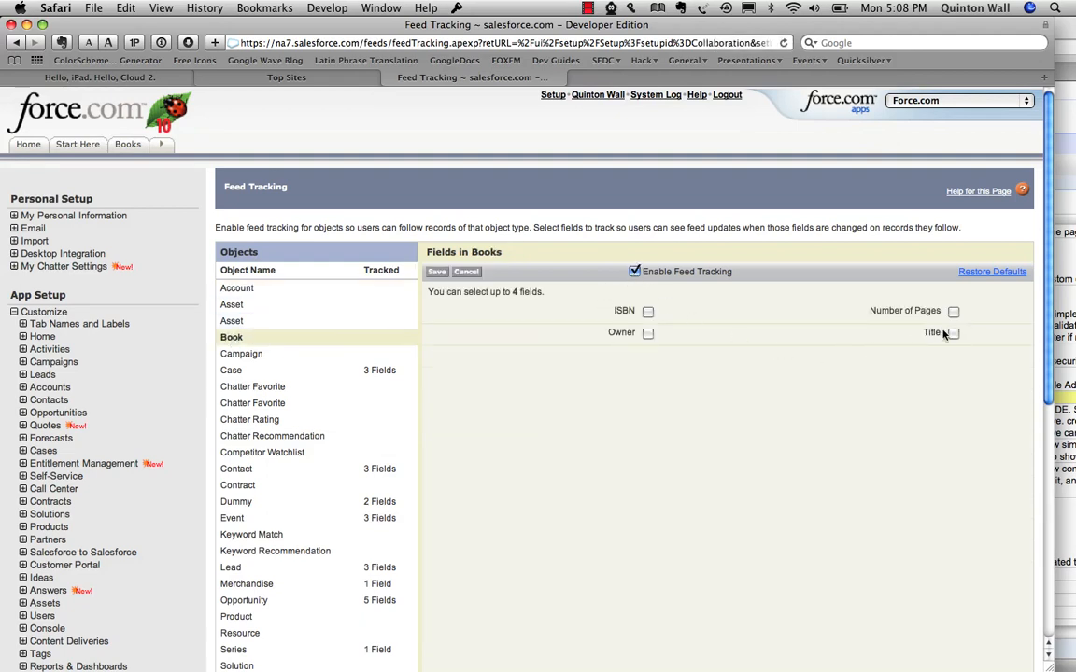
click(953, 332)
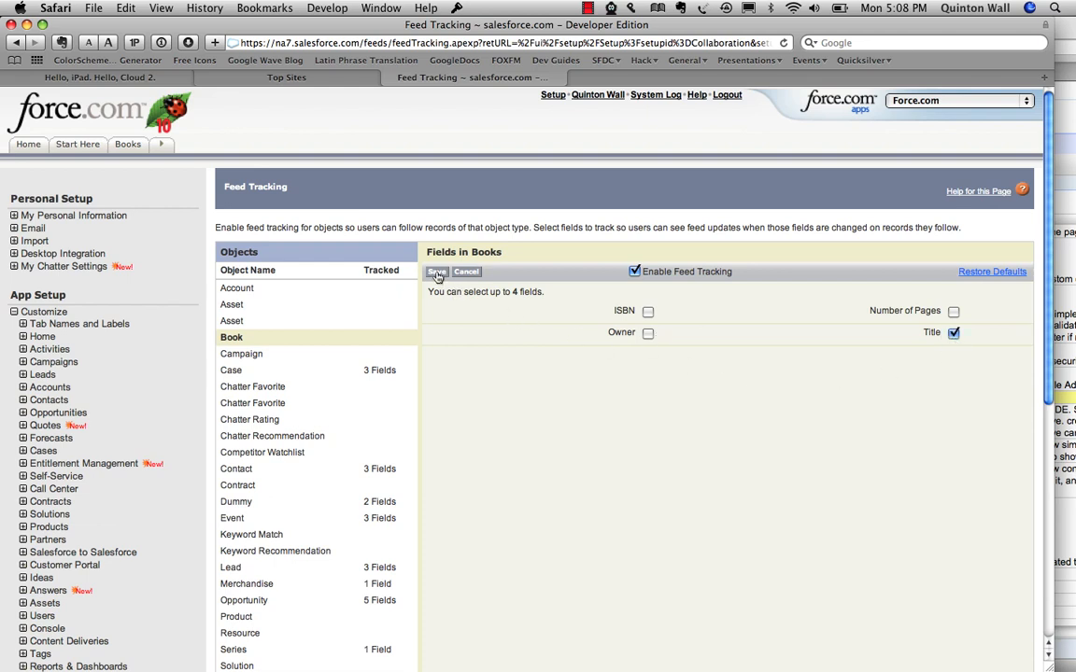
click(437, 273)
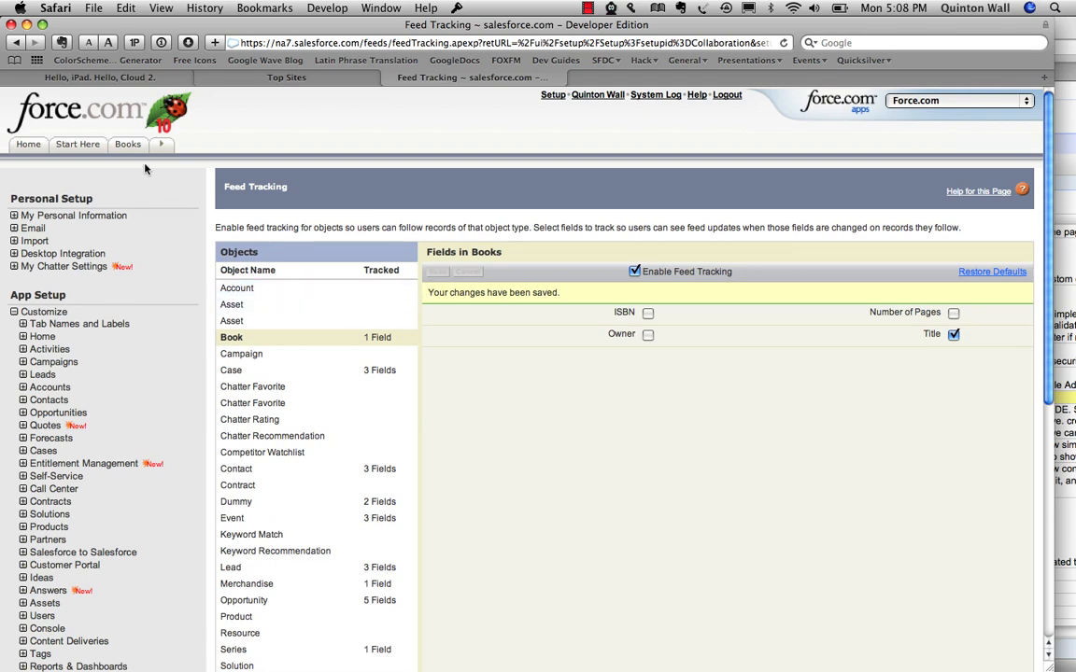
click(127, 143)
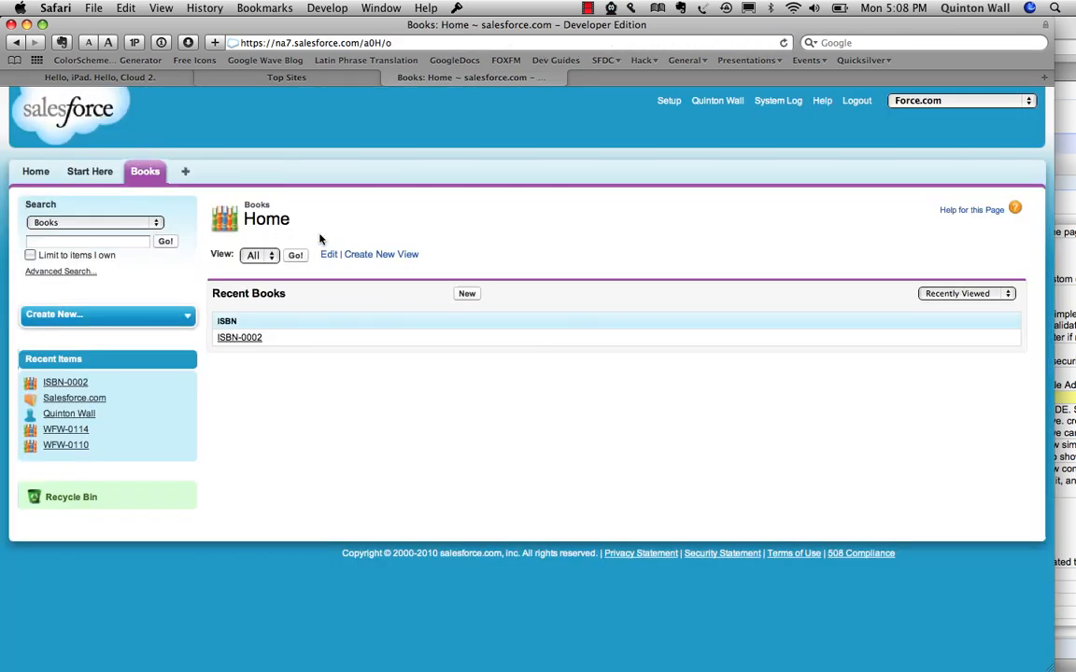
Step: Share the Chatter update 'we are ready for cloud 2' on the ISBN-0002 record
click(240, 337)
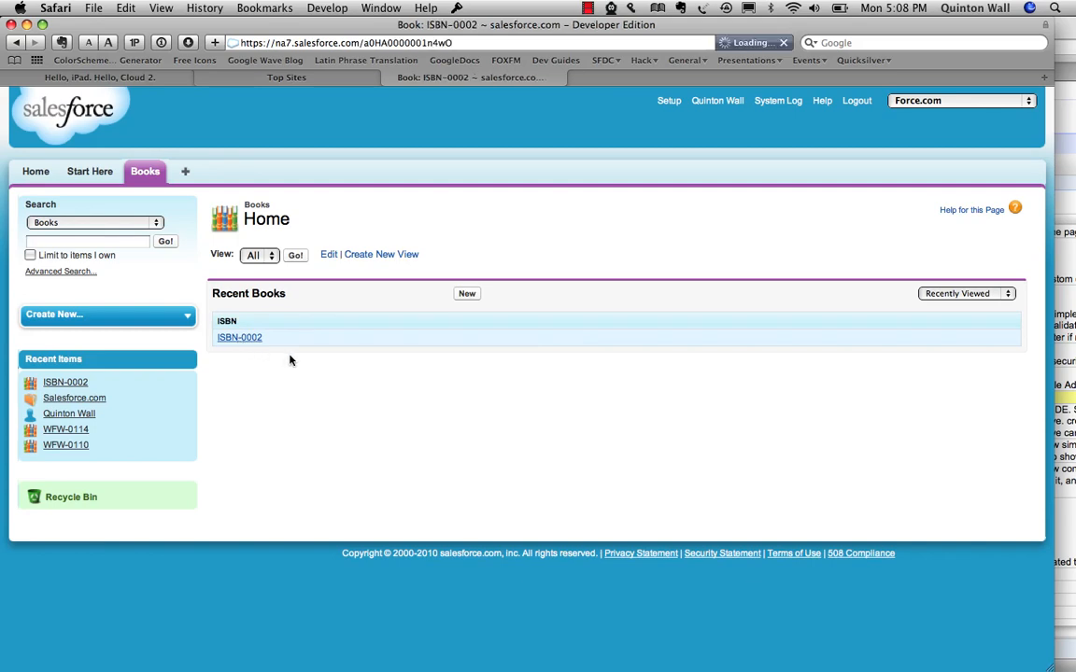
click(239, 336)
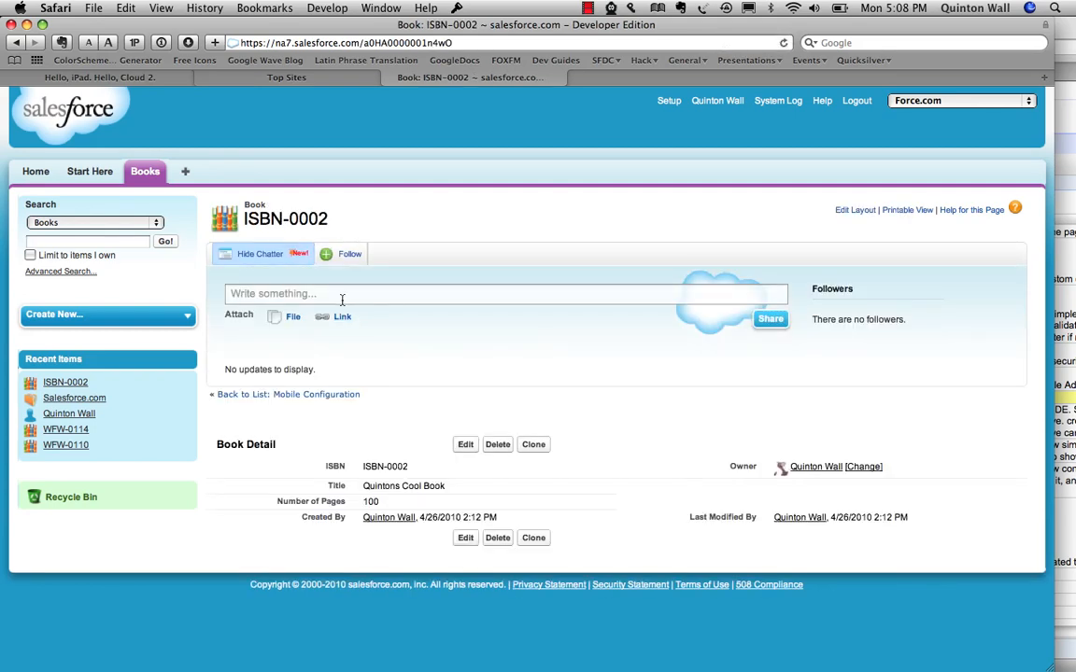
text(we are ready for c)
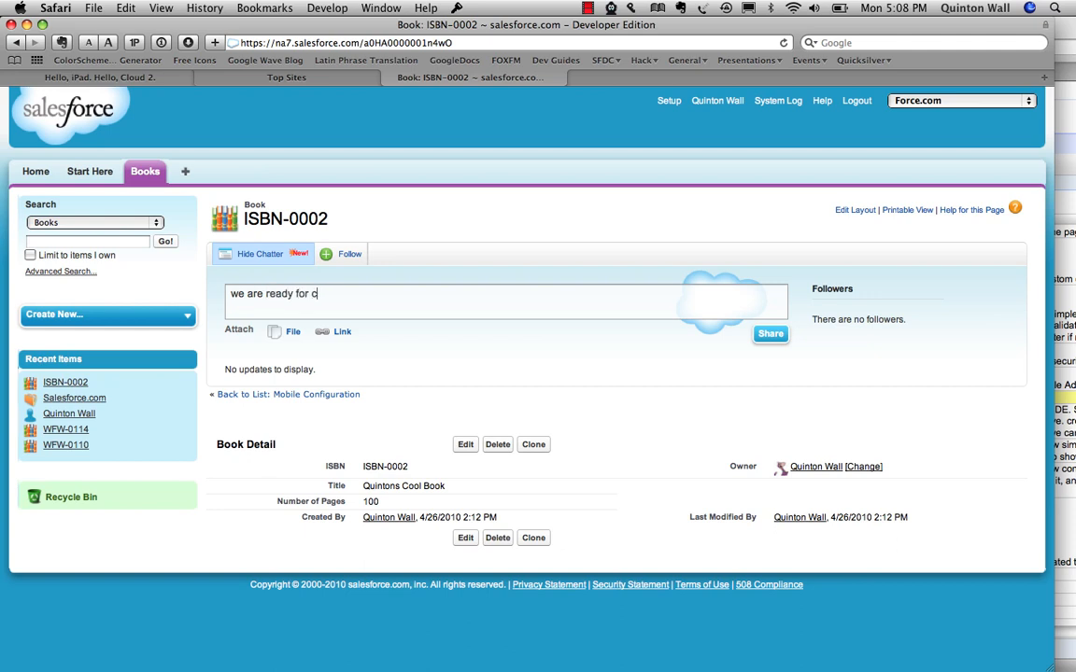
text(loud 2)
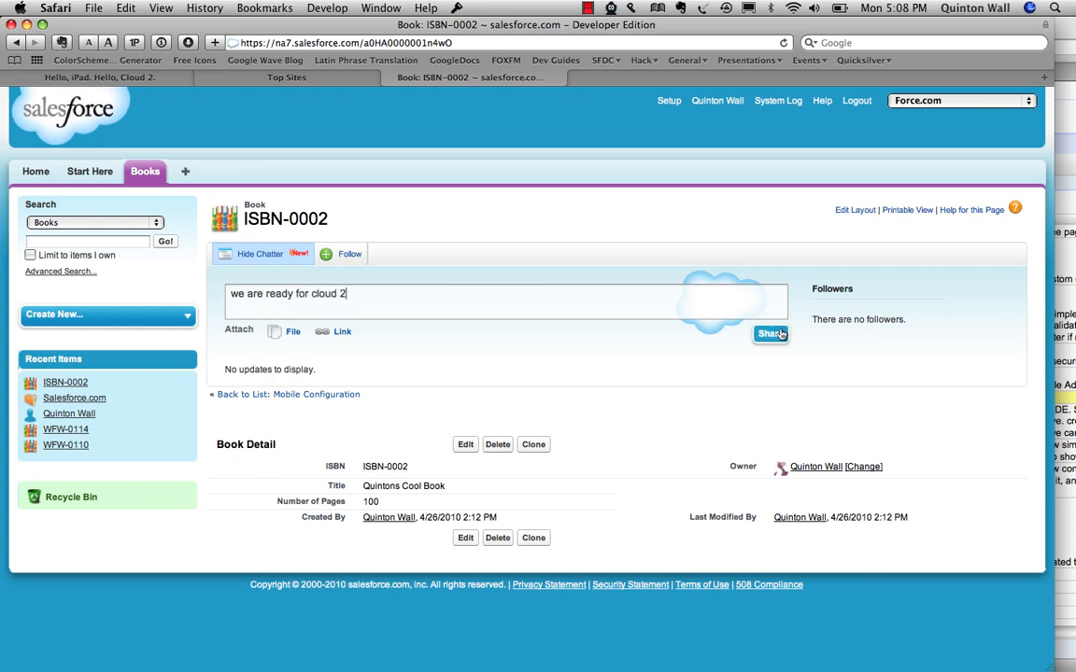
click(770, 332)
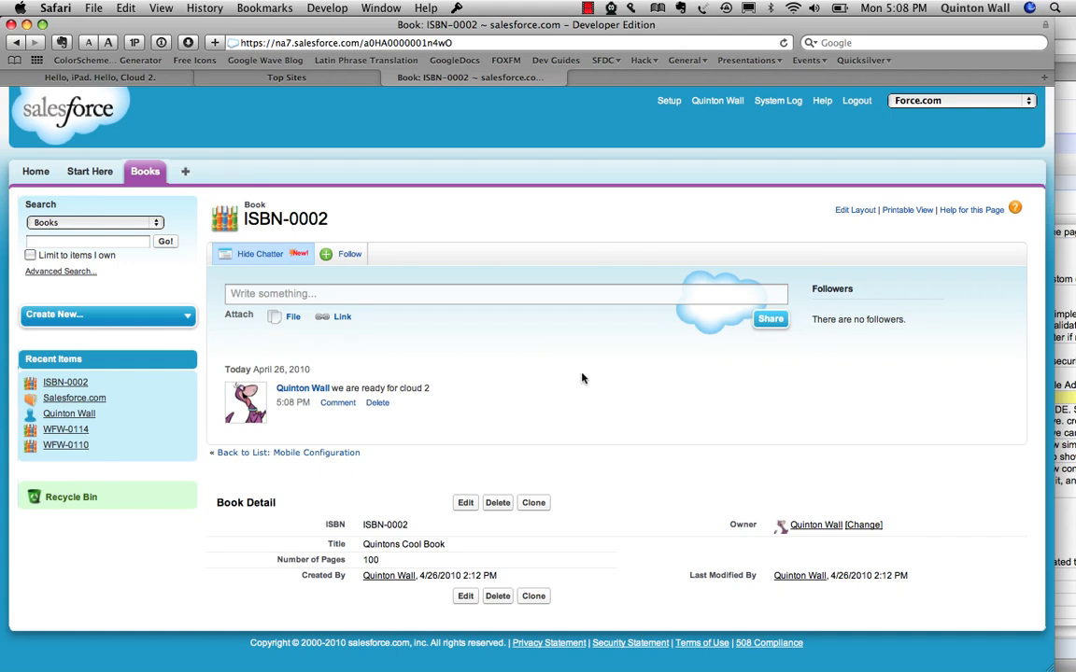
mouse_move(527, 394)
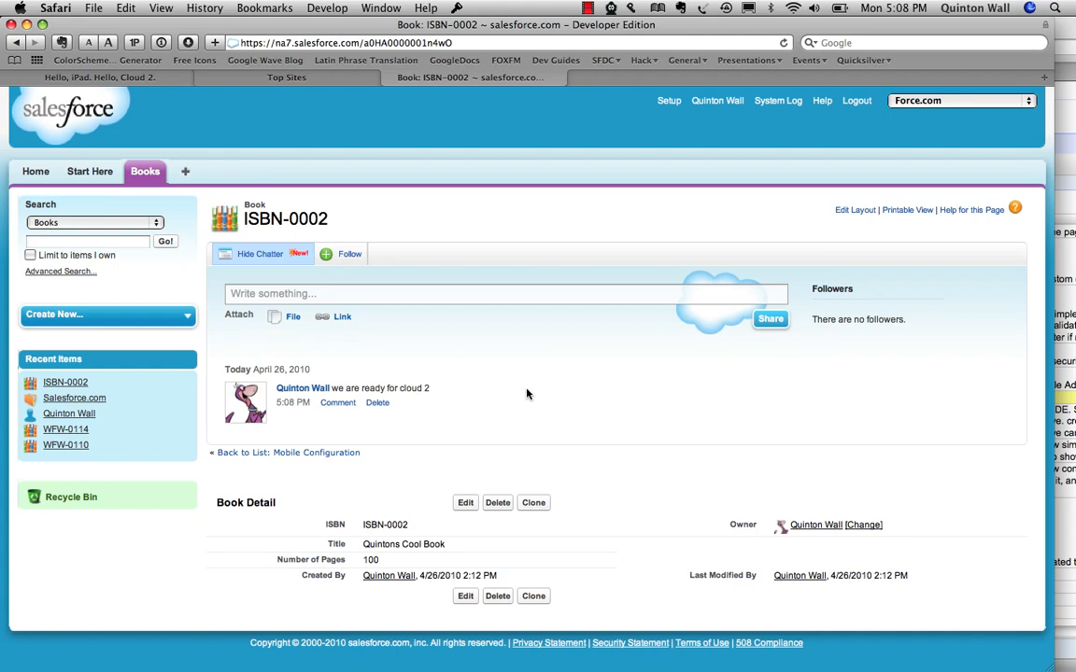
mouse_move(601, 258)
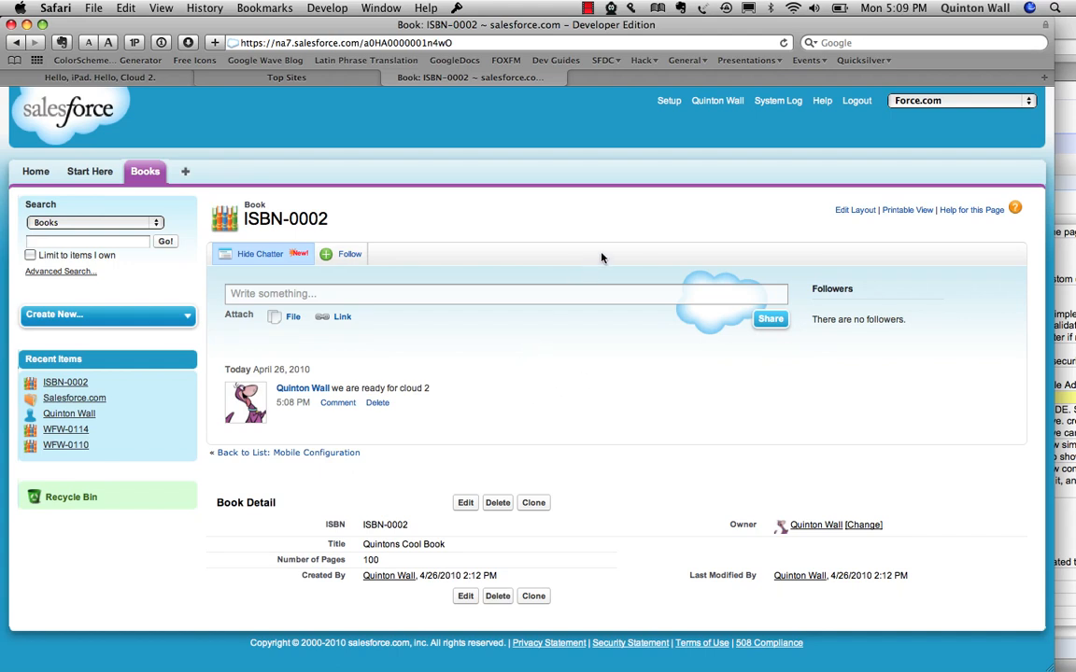
mouse_move(668, 101)
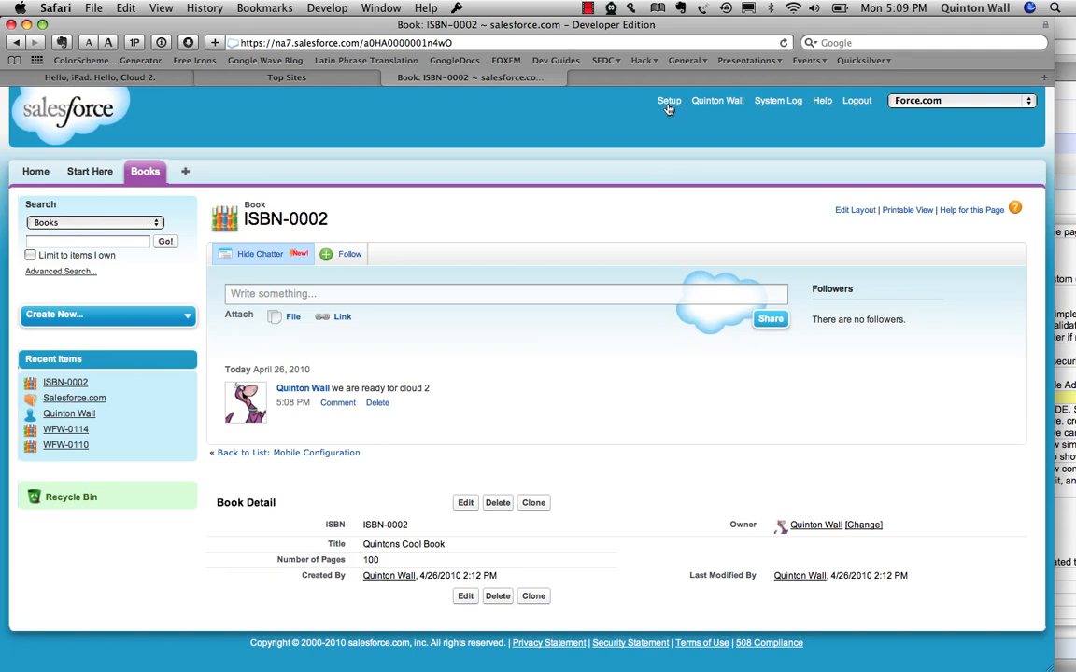
Step: Reach Mobile Configurations under Mobile Administration and open the Book configuration
click(669, 101)
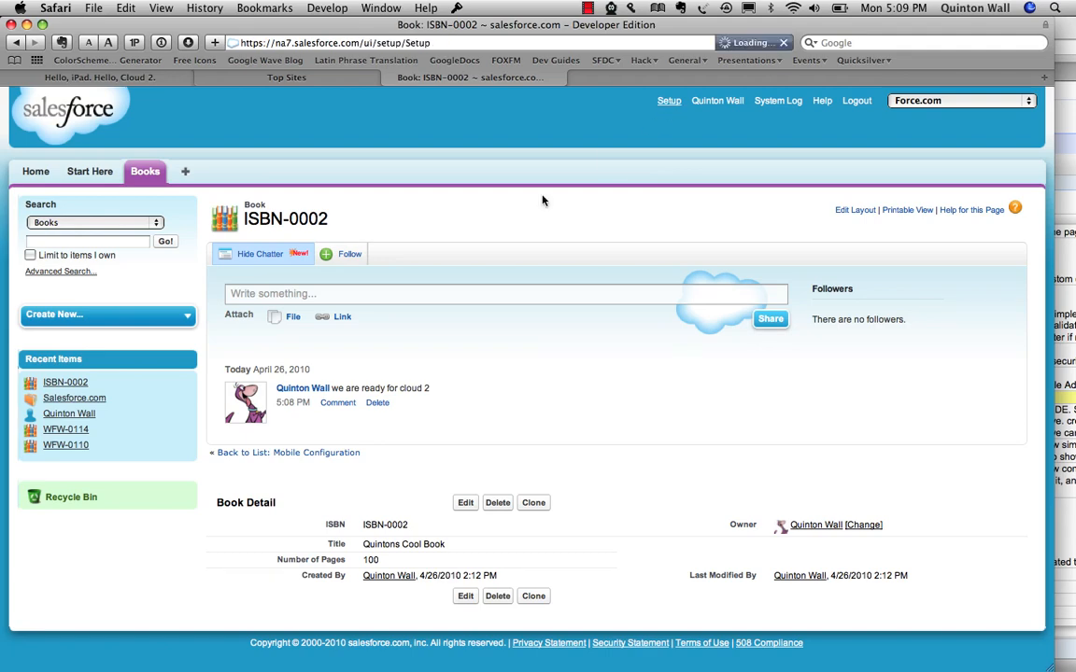
click(668, 101)
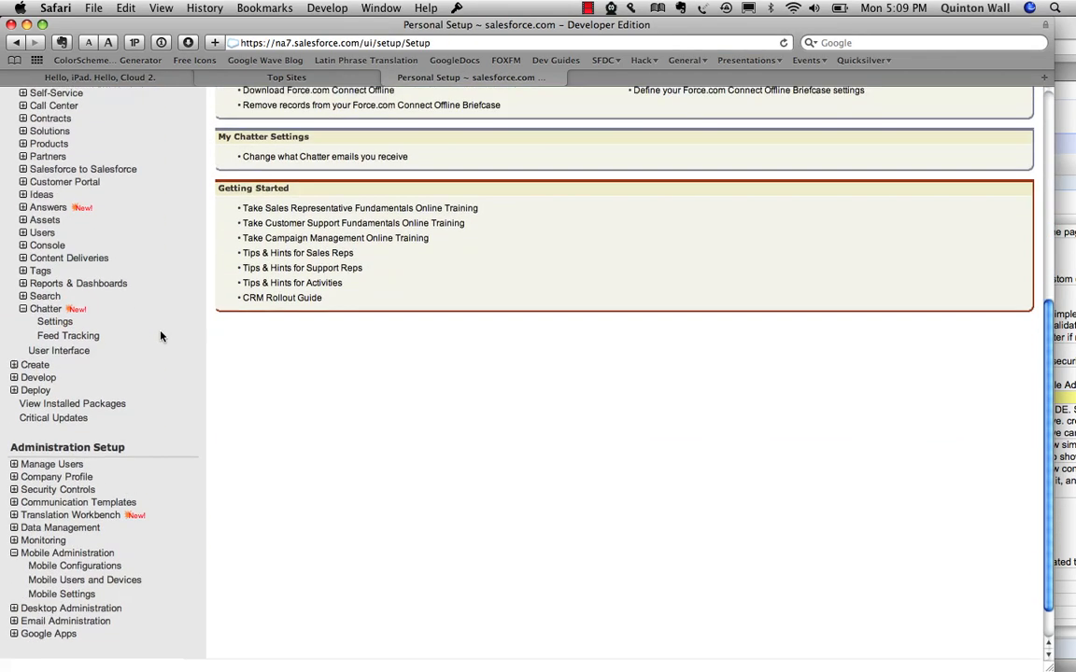
scroll(down, 3)
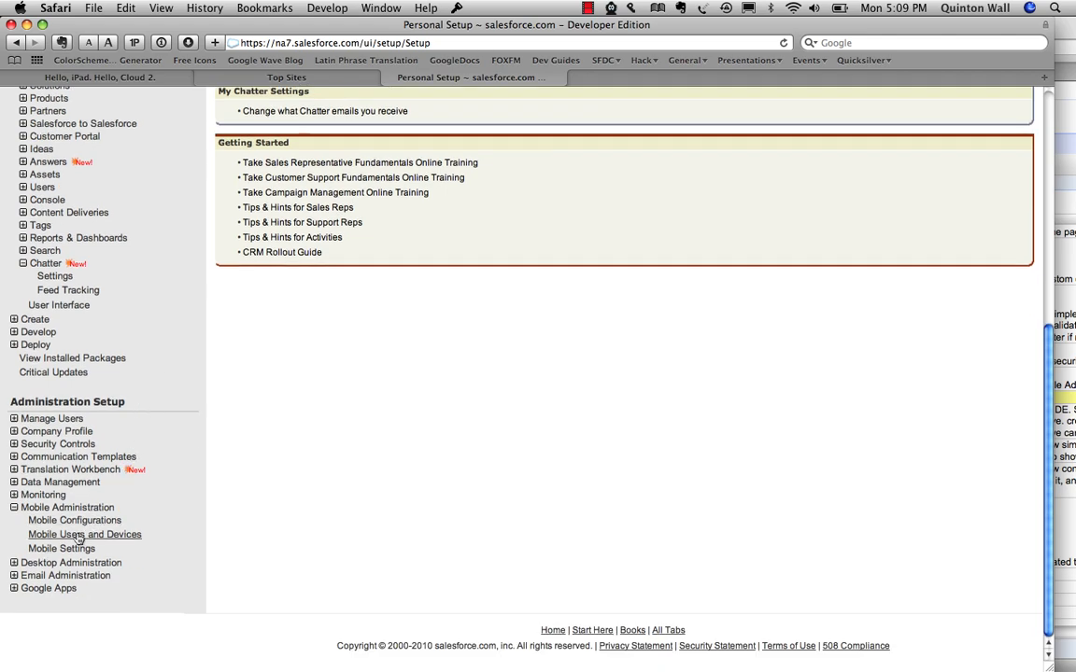
click(84, 534)
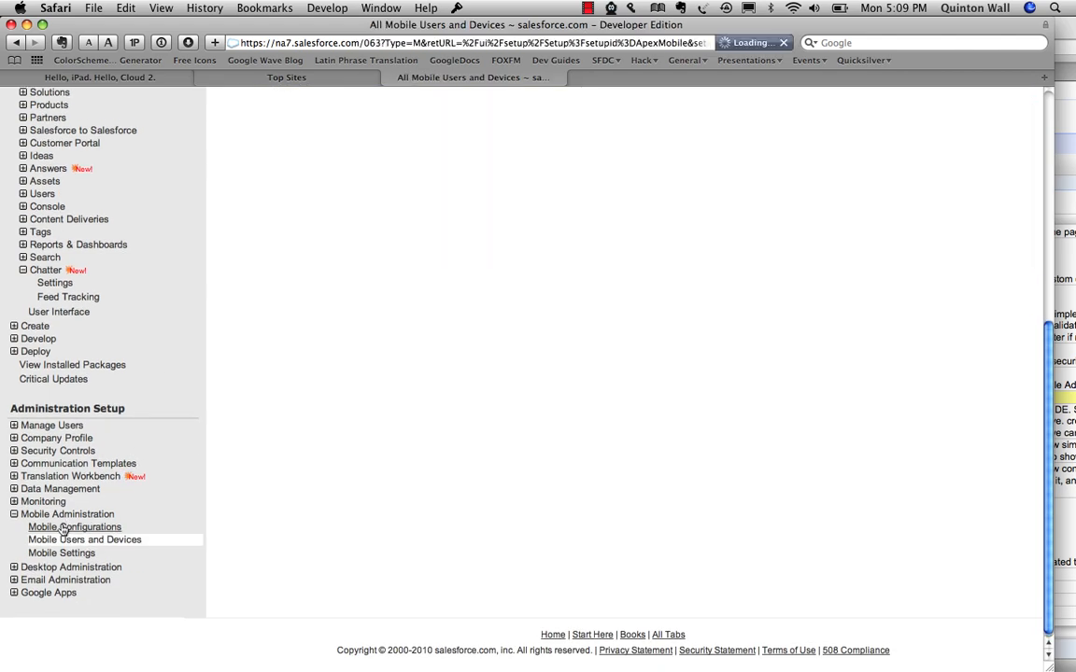
click(74, 527)
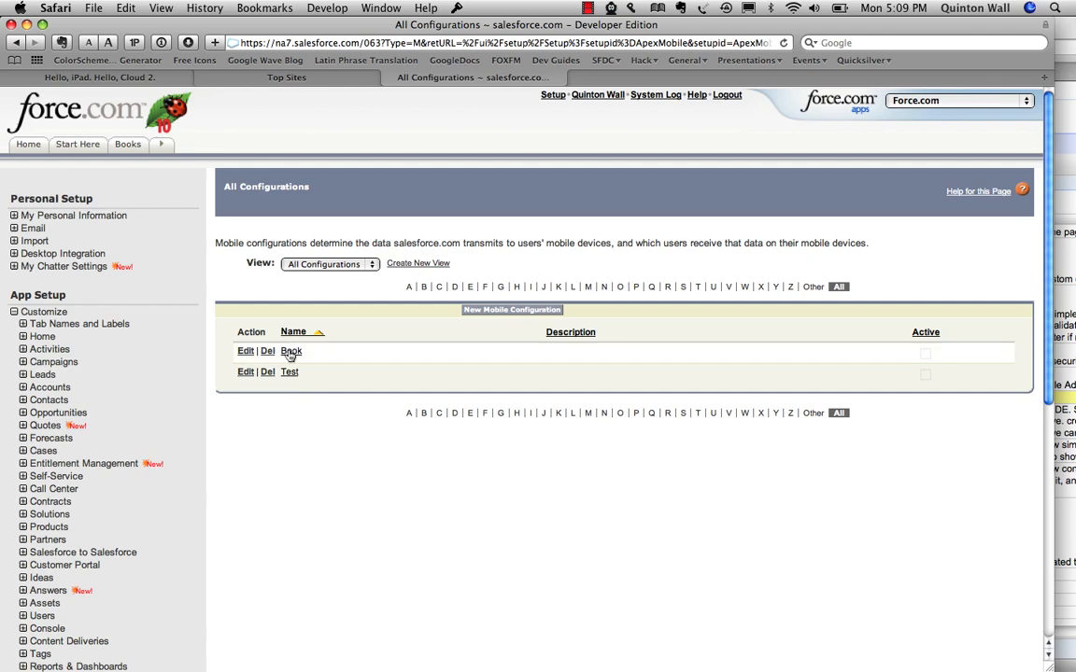
click(291, 351)
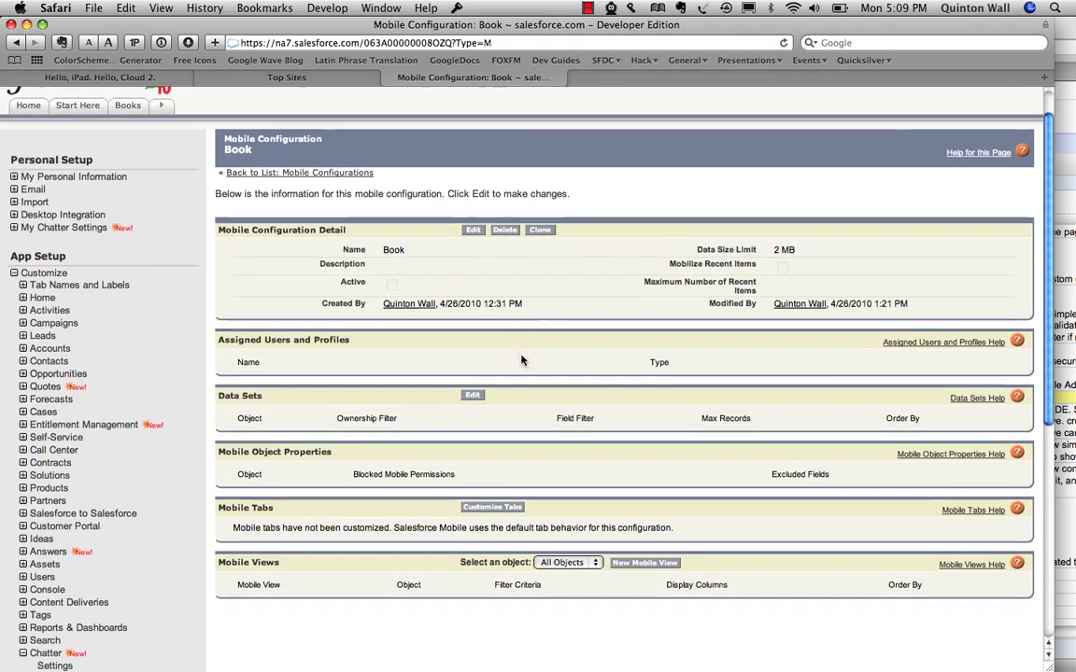
Step: Add a Book data set with All Records and No Limit to the configuration and finish
click(471, 396)
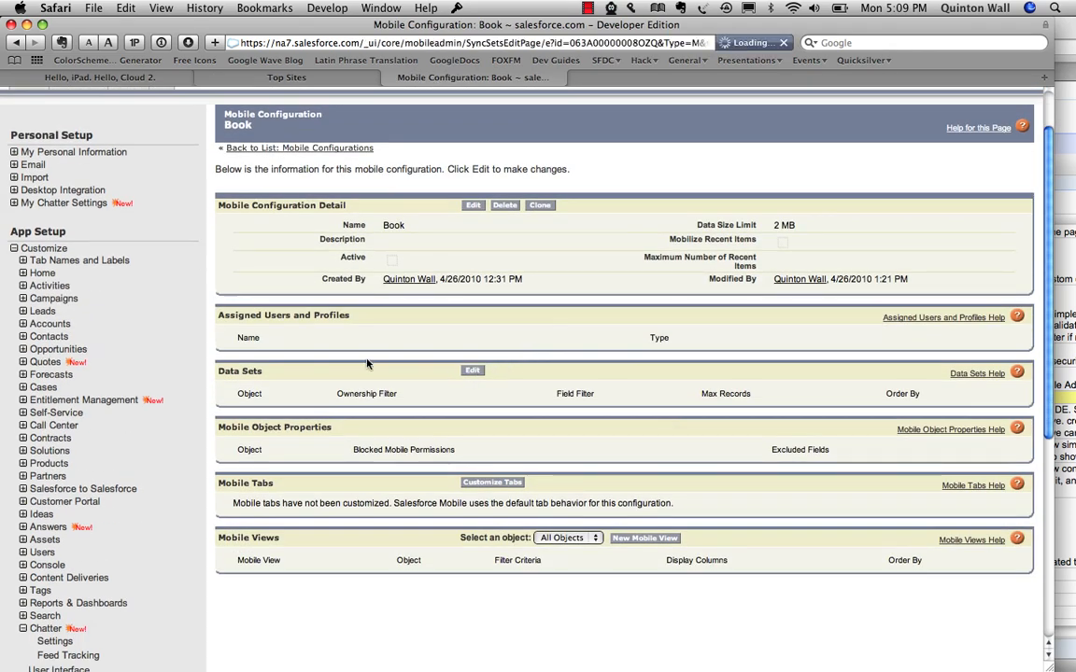
click(470, 370)
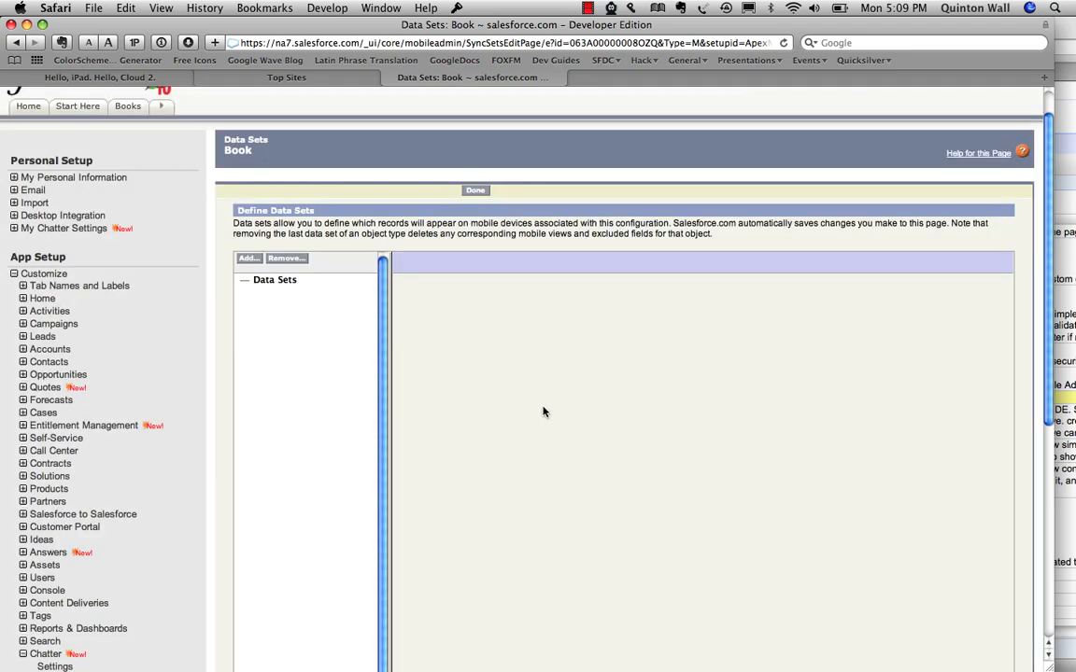
scroll(down, 3)
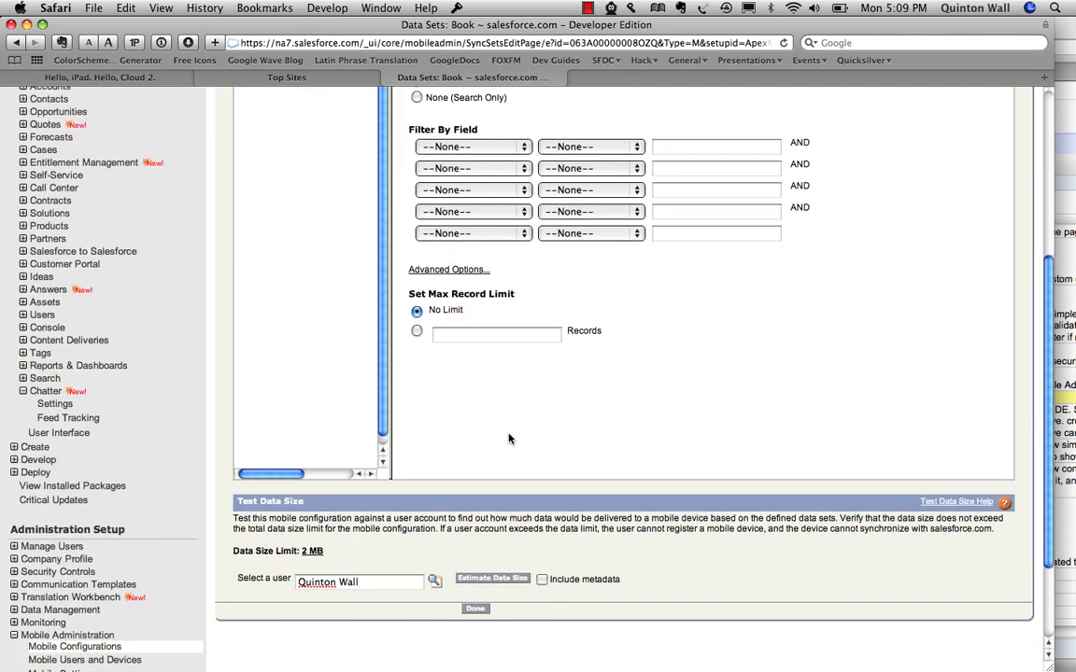
click(474, 609)
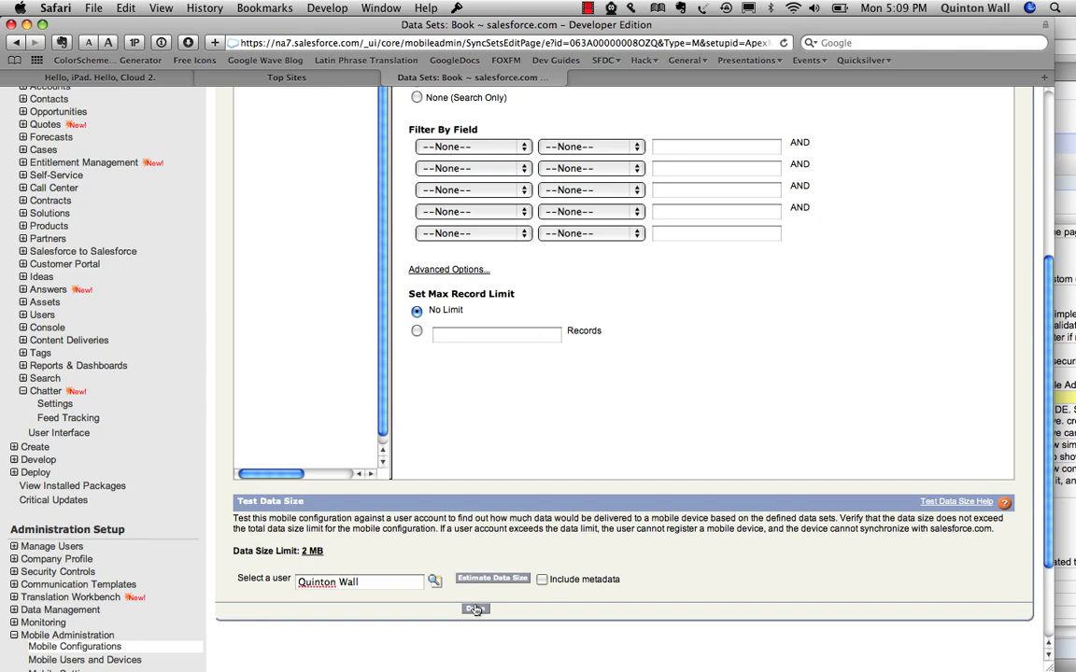
click(475, 608)
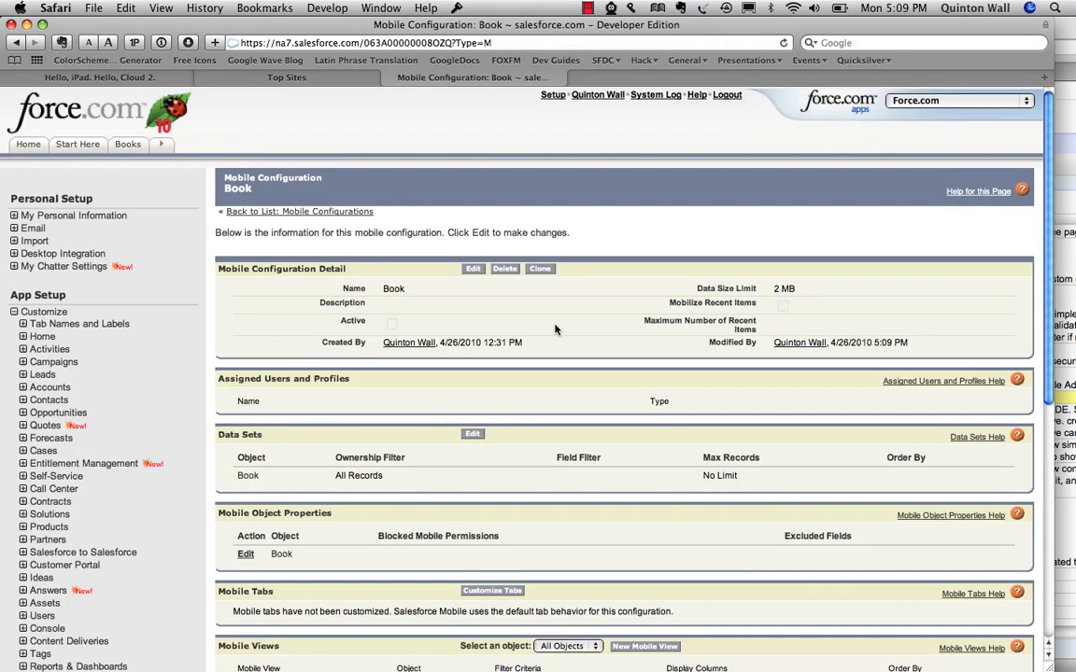